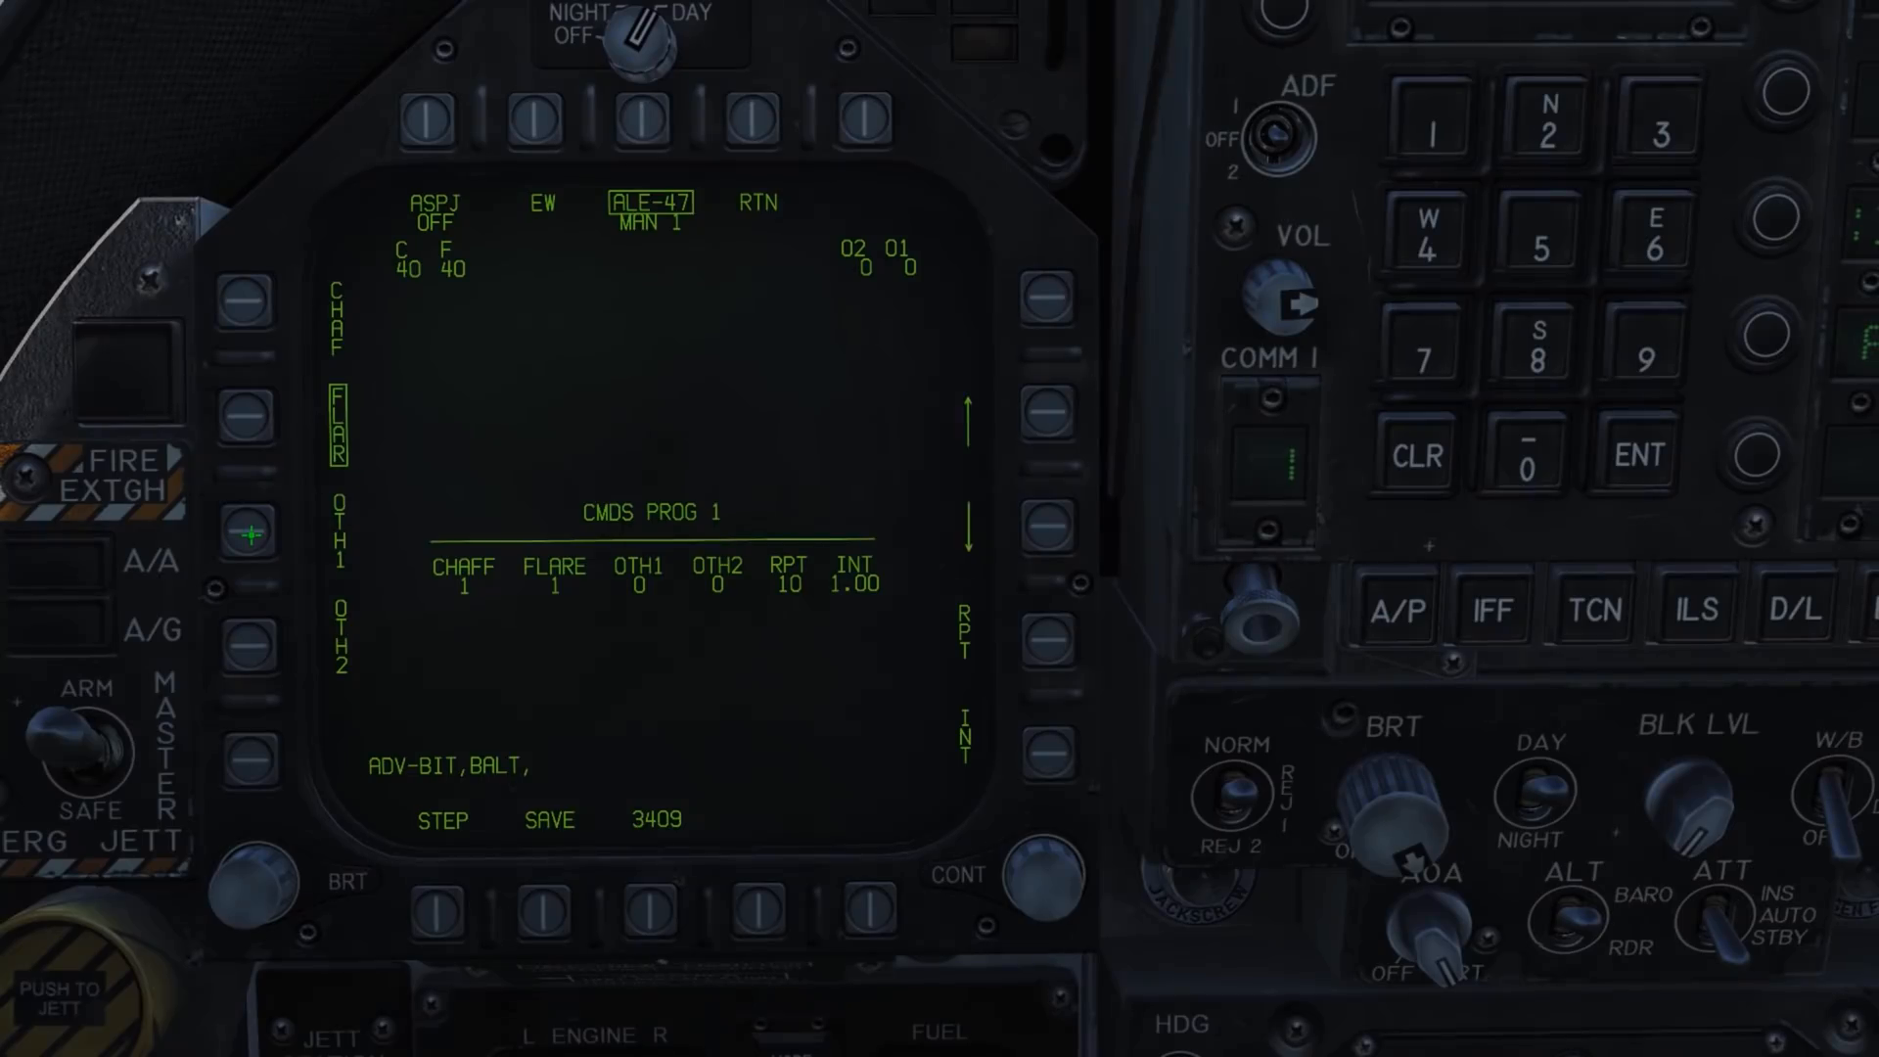
Step: Open the DCS shortcut's Properties and go to its file location
left_click(1055, 641)
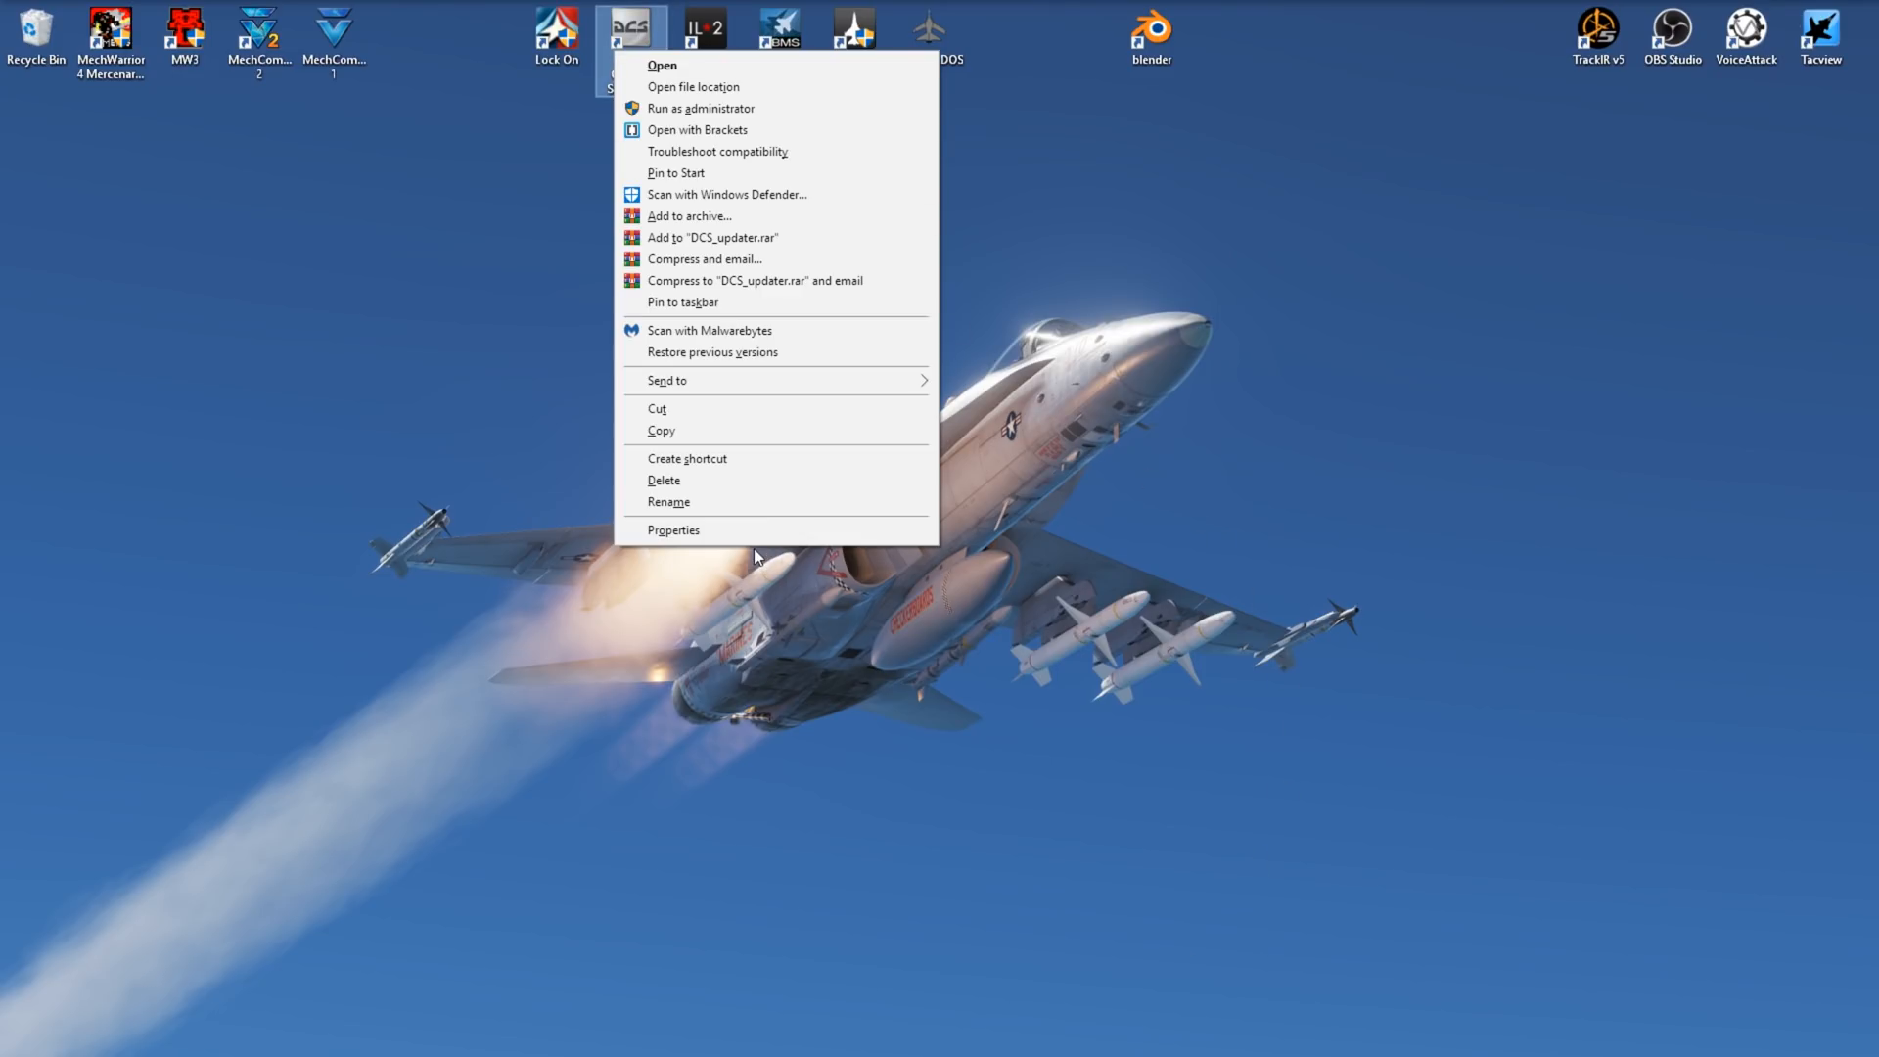
left_click(673, 530)
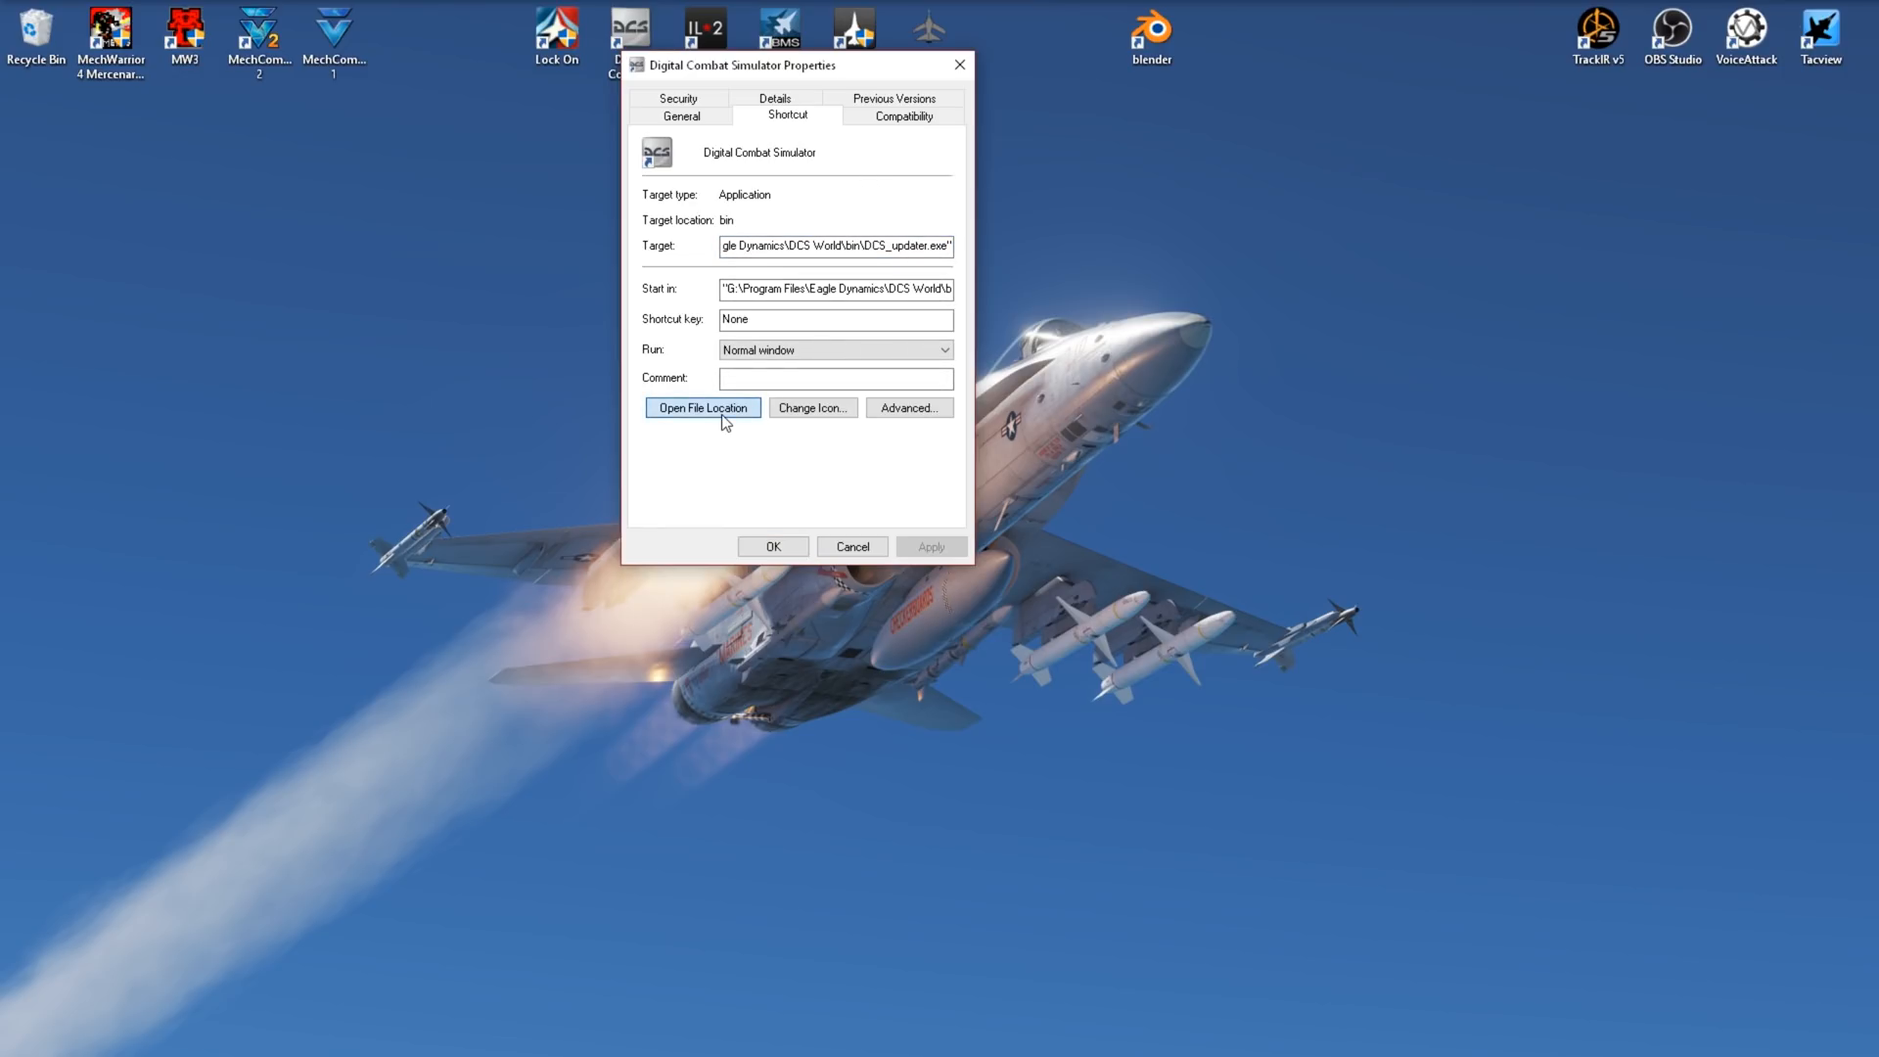
left_click(702, 407)
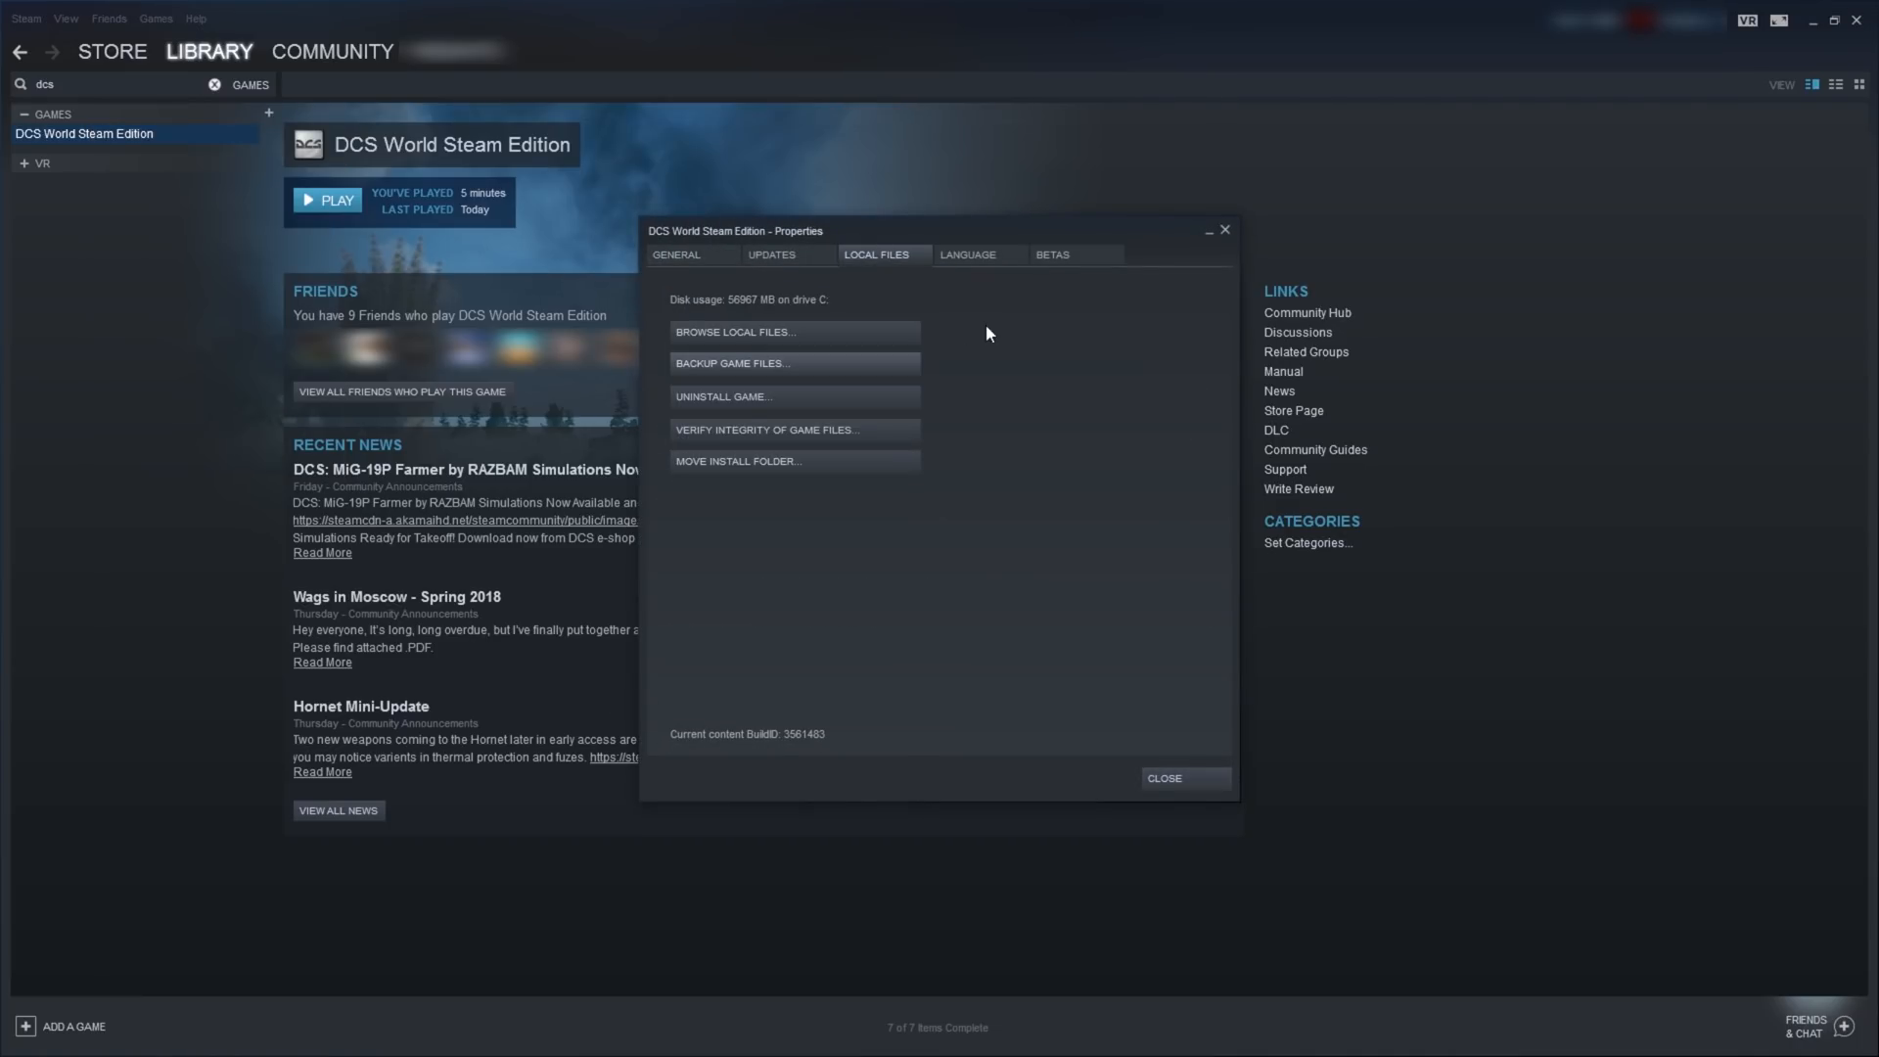
Step: Open the Local Files properties of DCS World Steam Edition in the Steam Library
left_click(732, 333)
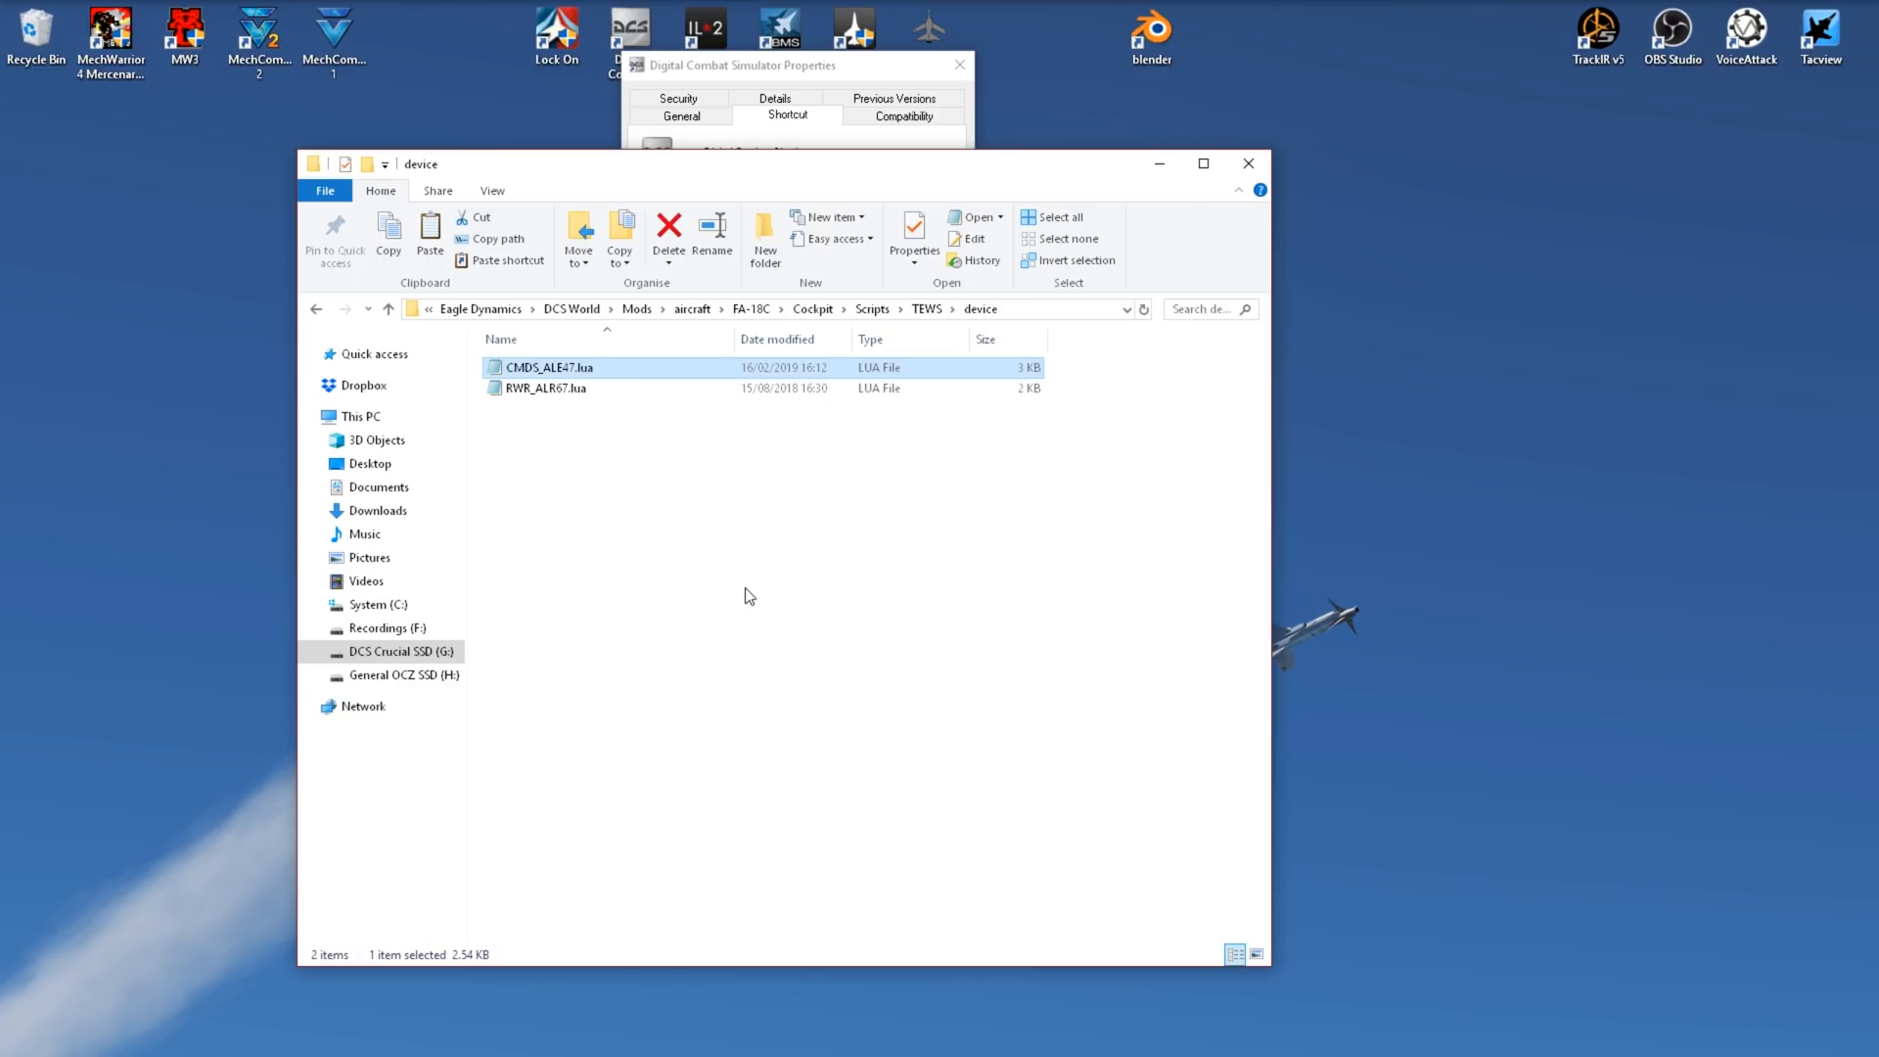
Step: Open CMDS_ALE47.lua from the FA-18C TEWS device folder in Notepad
double_click(550, 367)
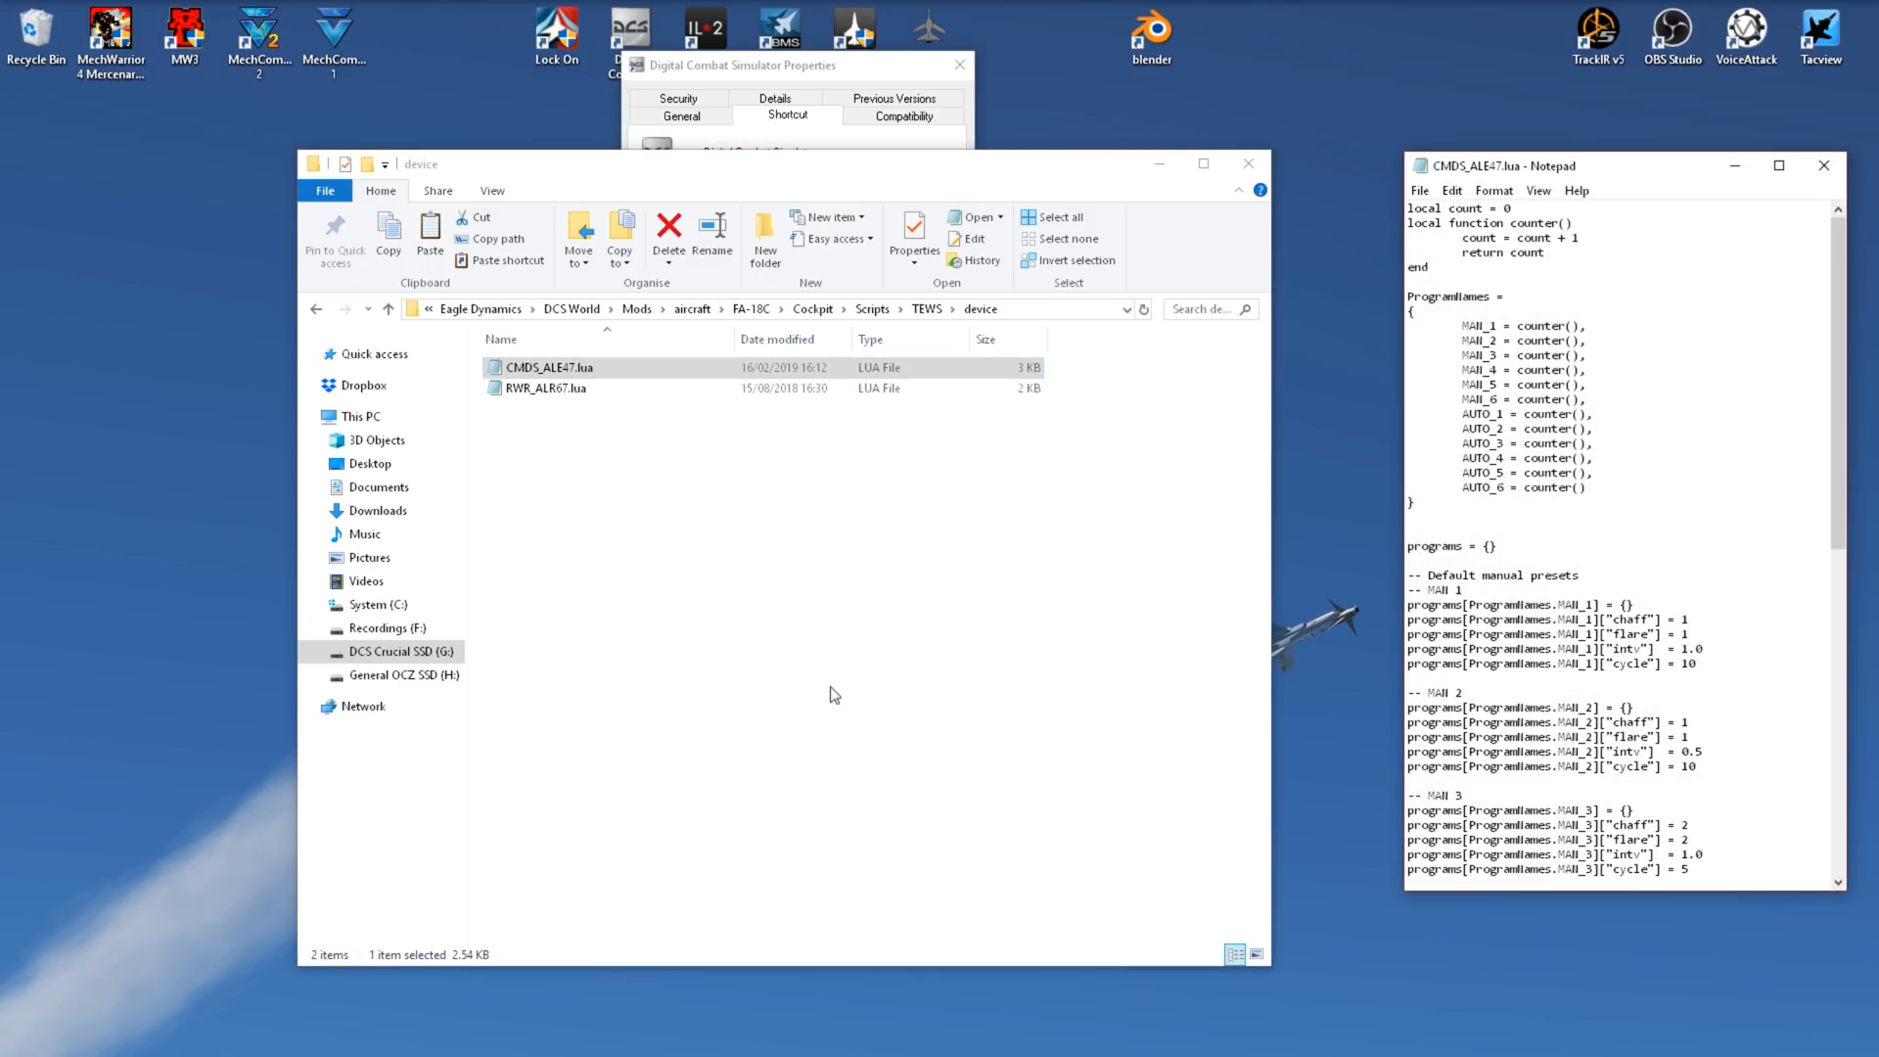
scroll("down", 3)
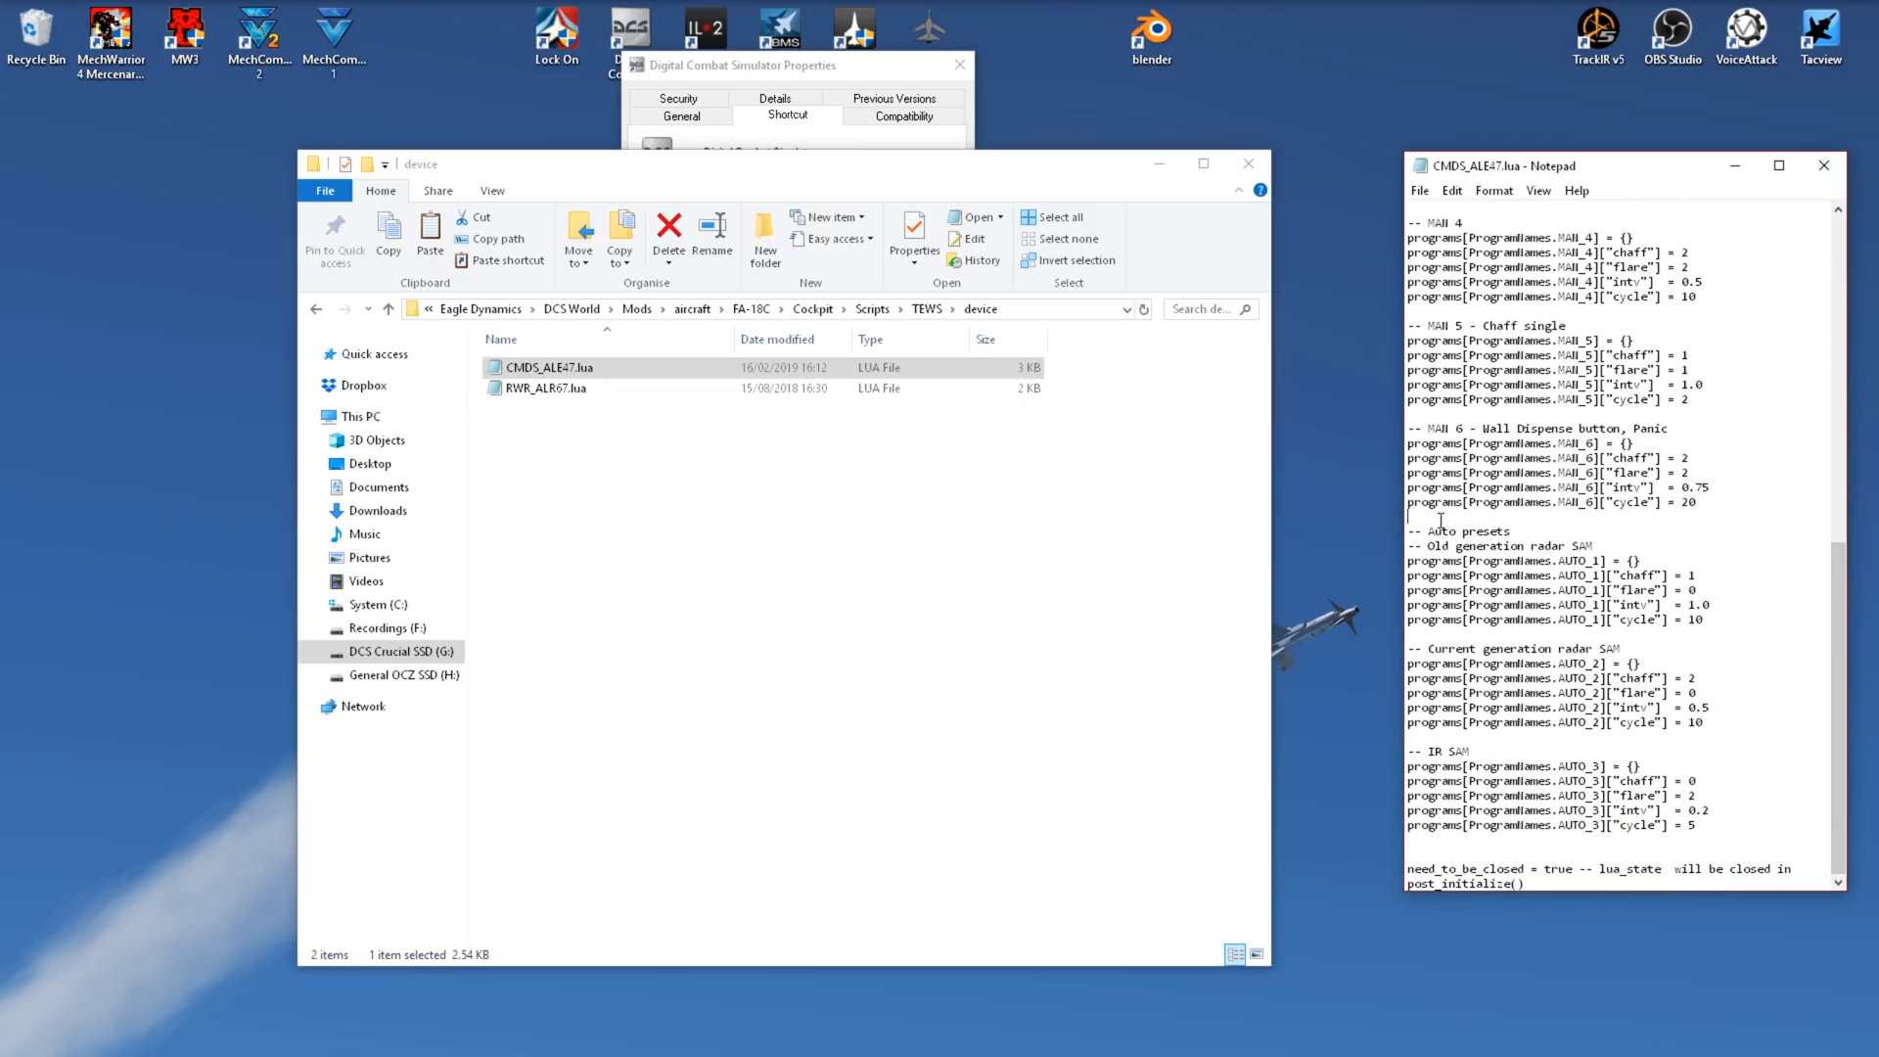
left_click_drag(1409, 531, 1594, 547)
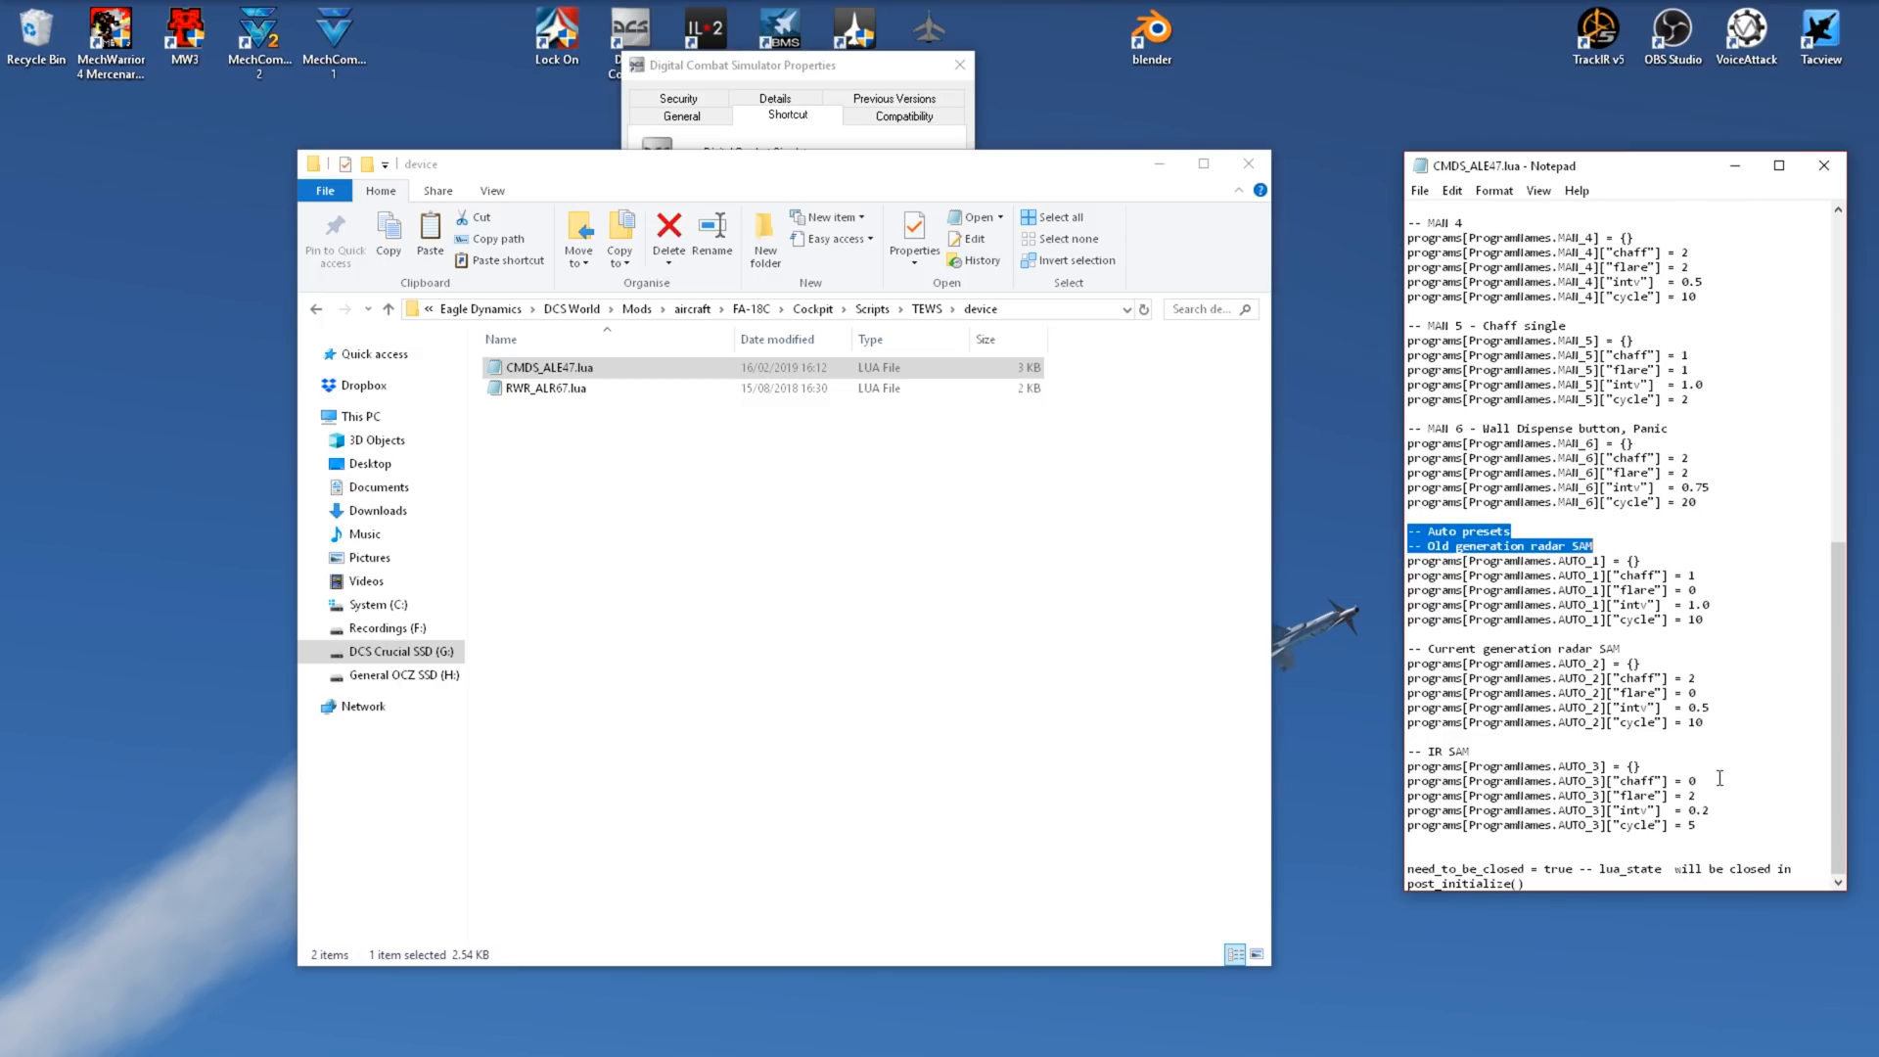
mouse_move(1737, 683)
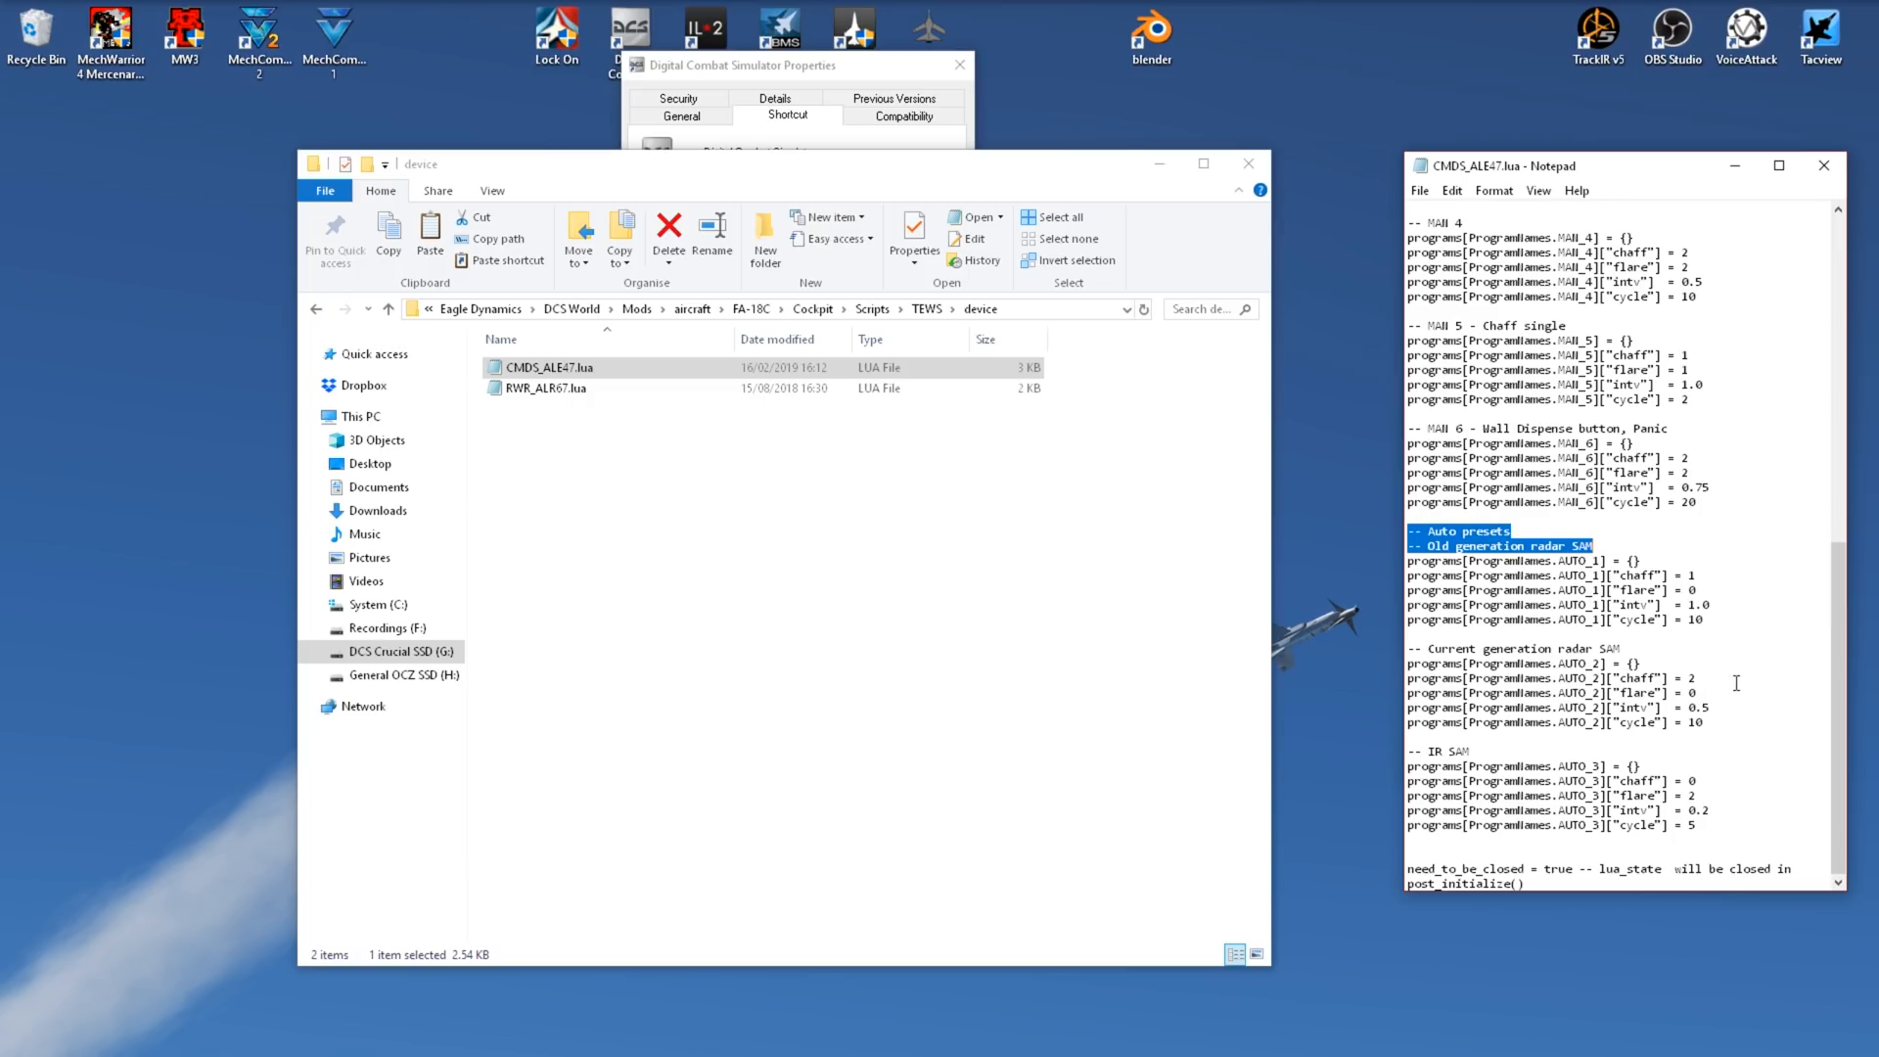
mouse_move(1844, 703)
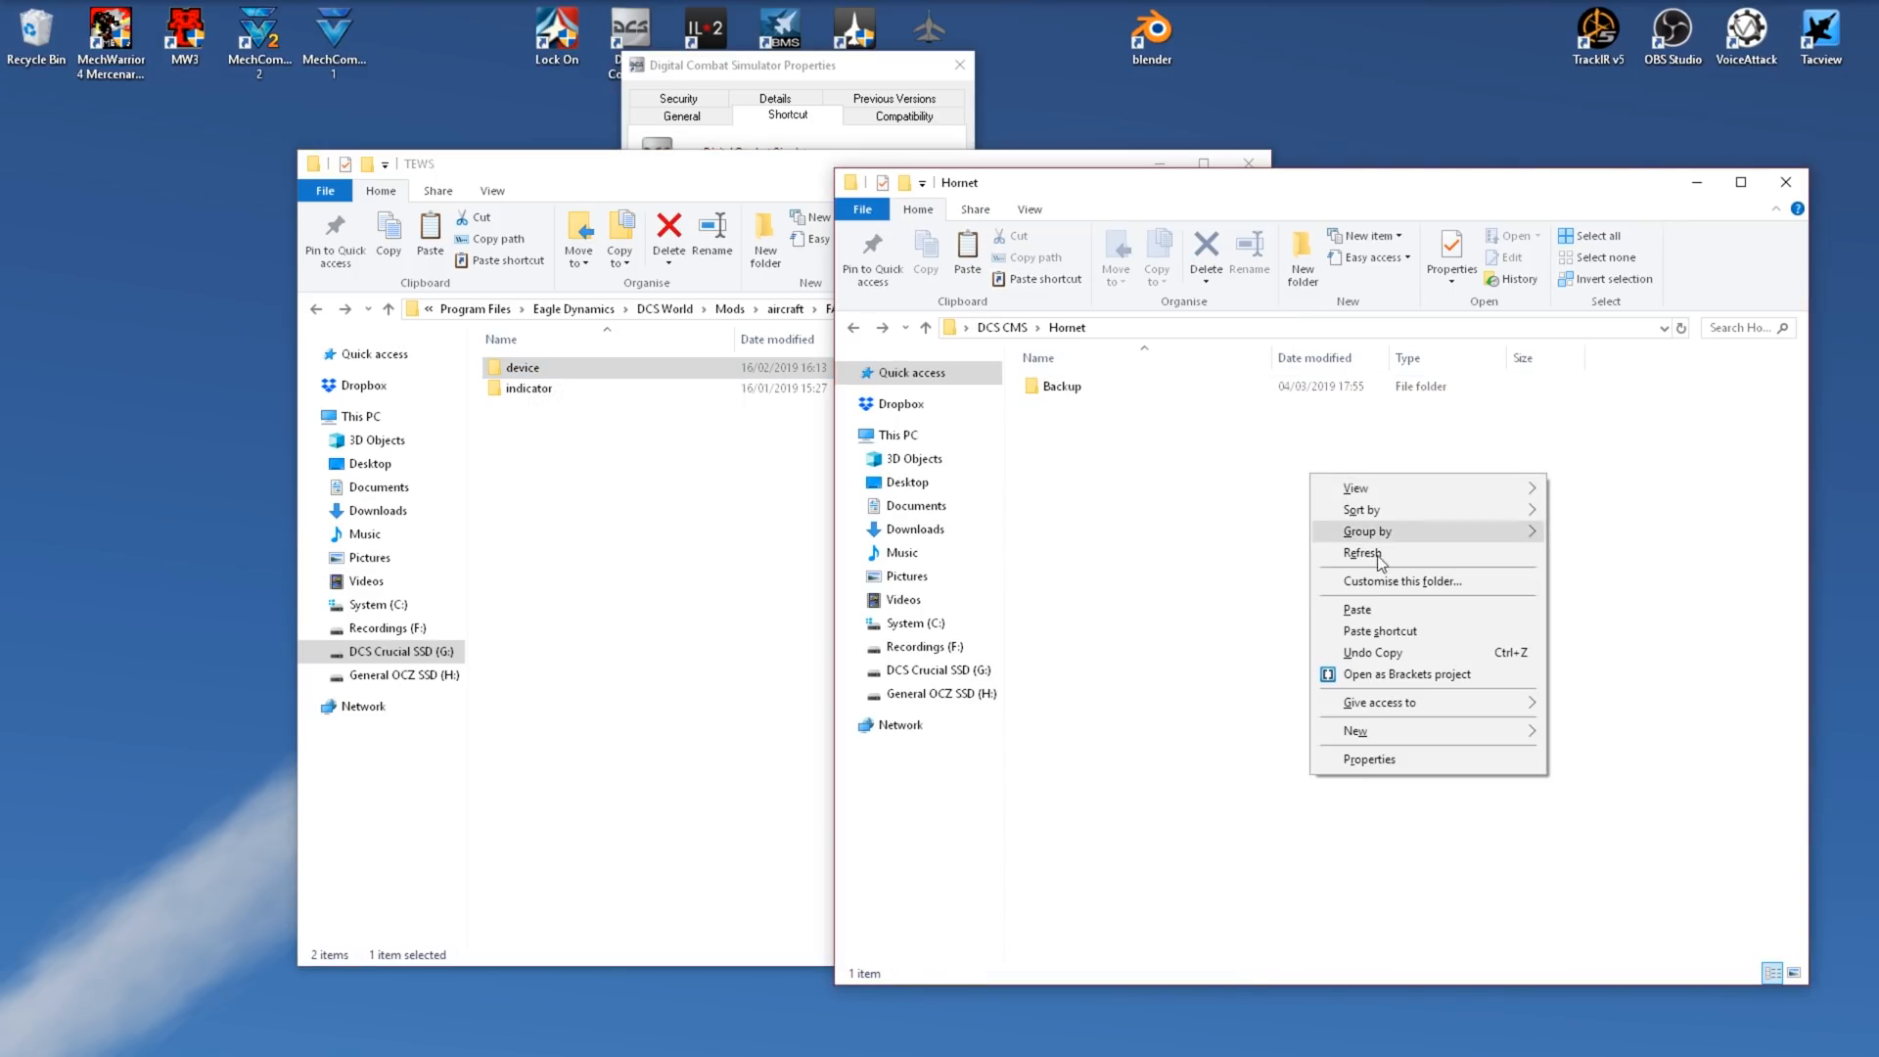
Step: Refresh the DCS CMS\Hornet folder to show the pasted CMDS_ALE47.lua copy
left_click(1379, 630)
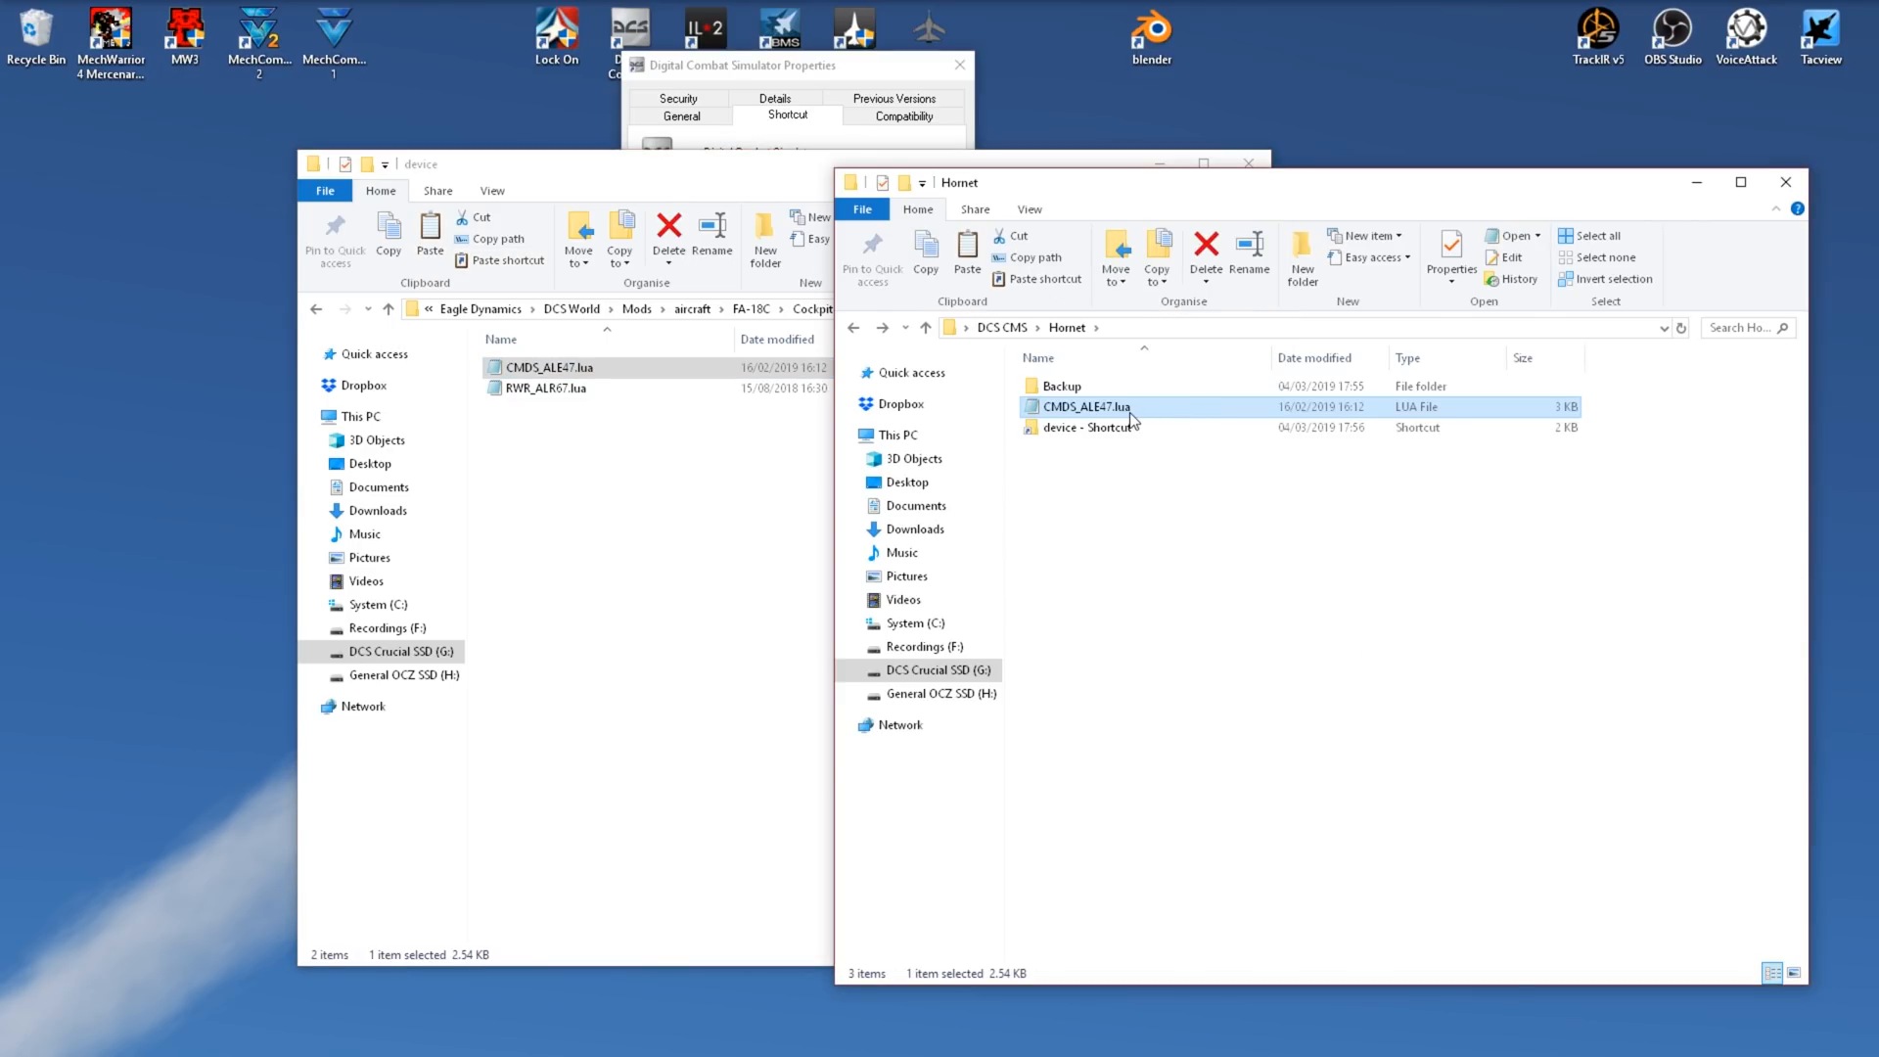
Step: Open the Hornet copy and edit the MAN 2–MAN 5 presets, making MAN 5 flare single
double_click(1085, 406)
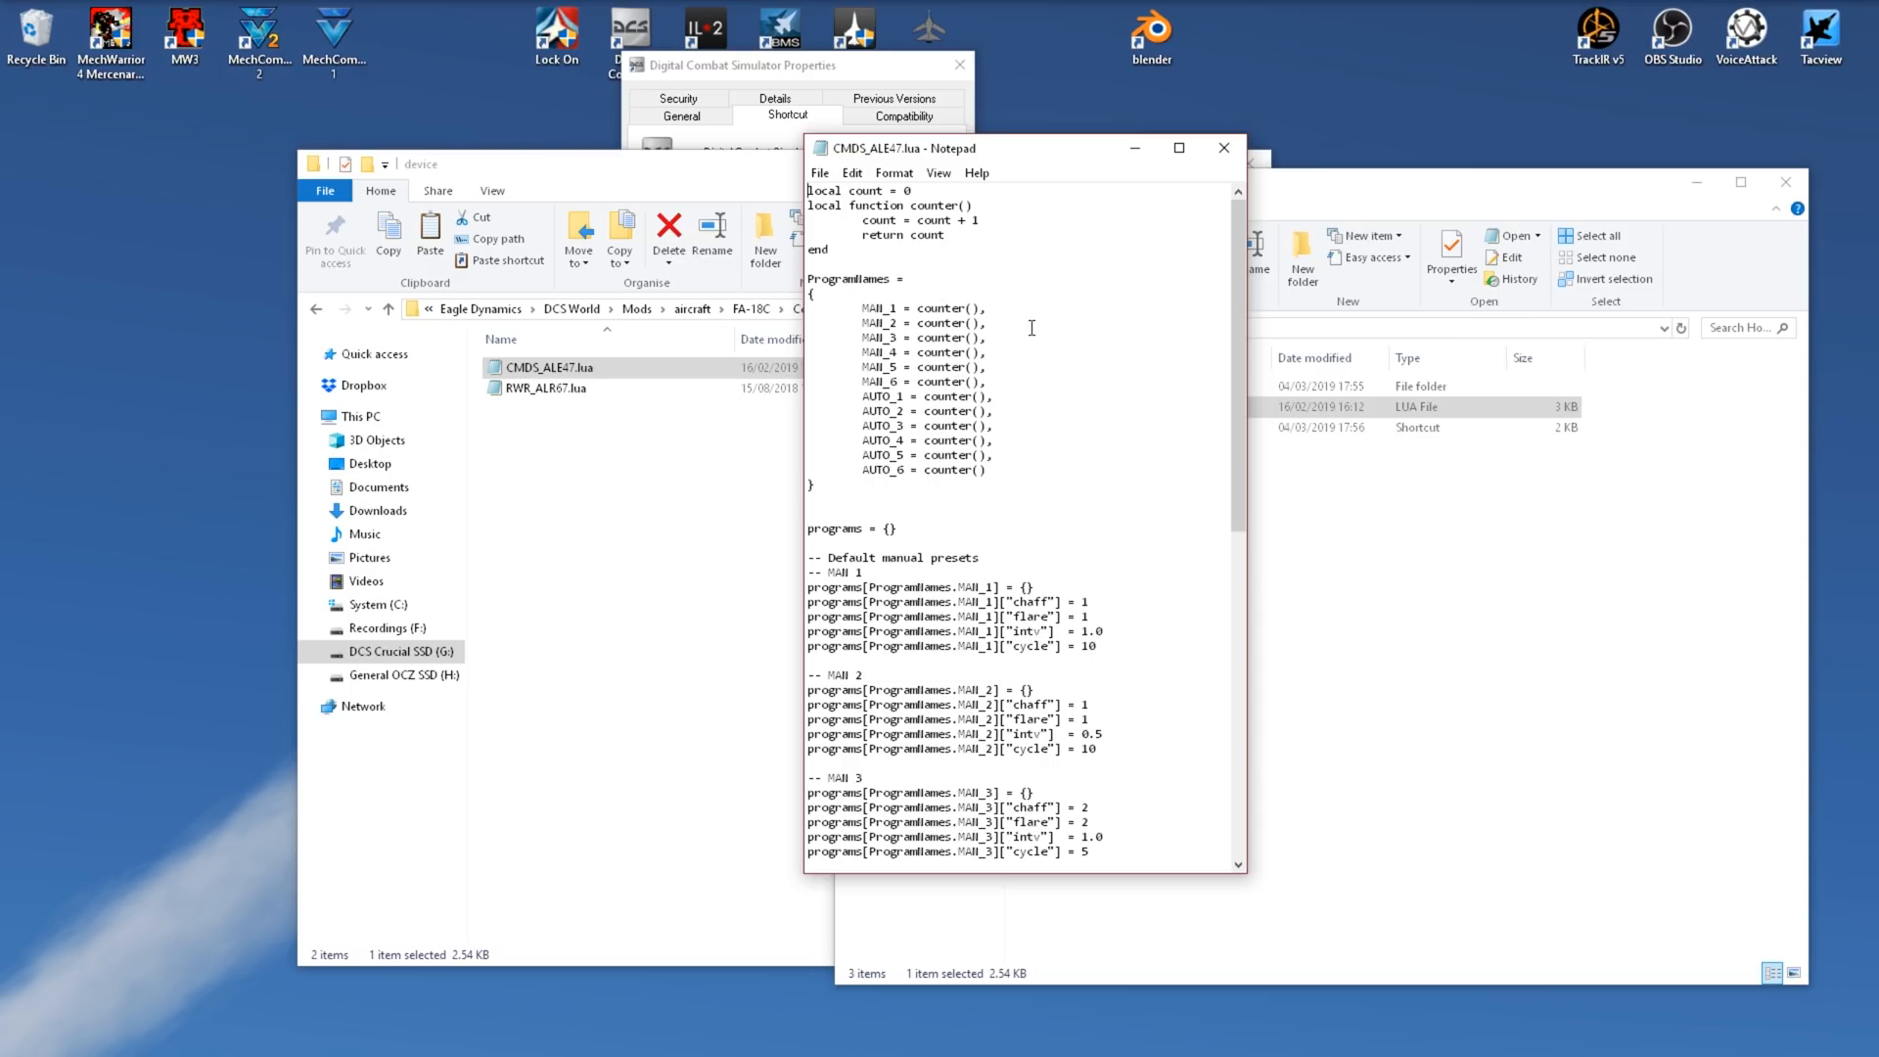
scroll("down", 3)
type("3")
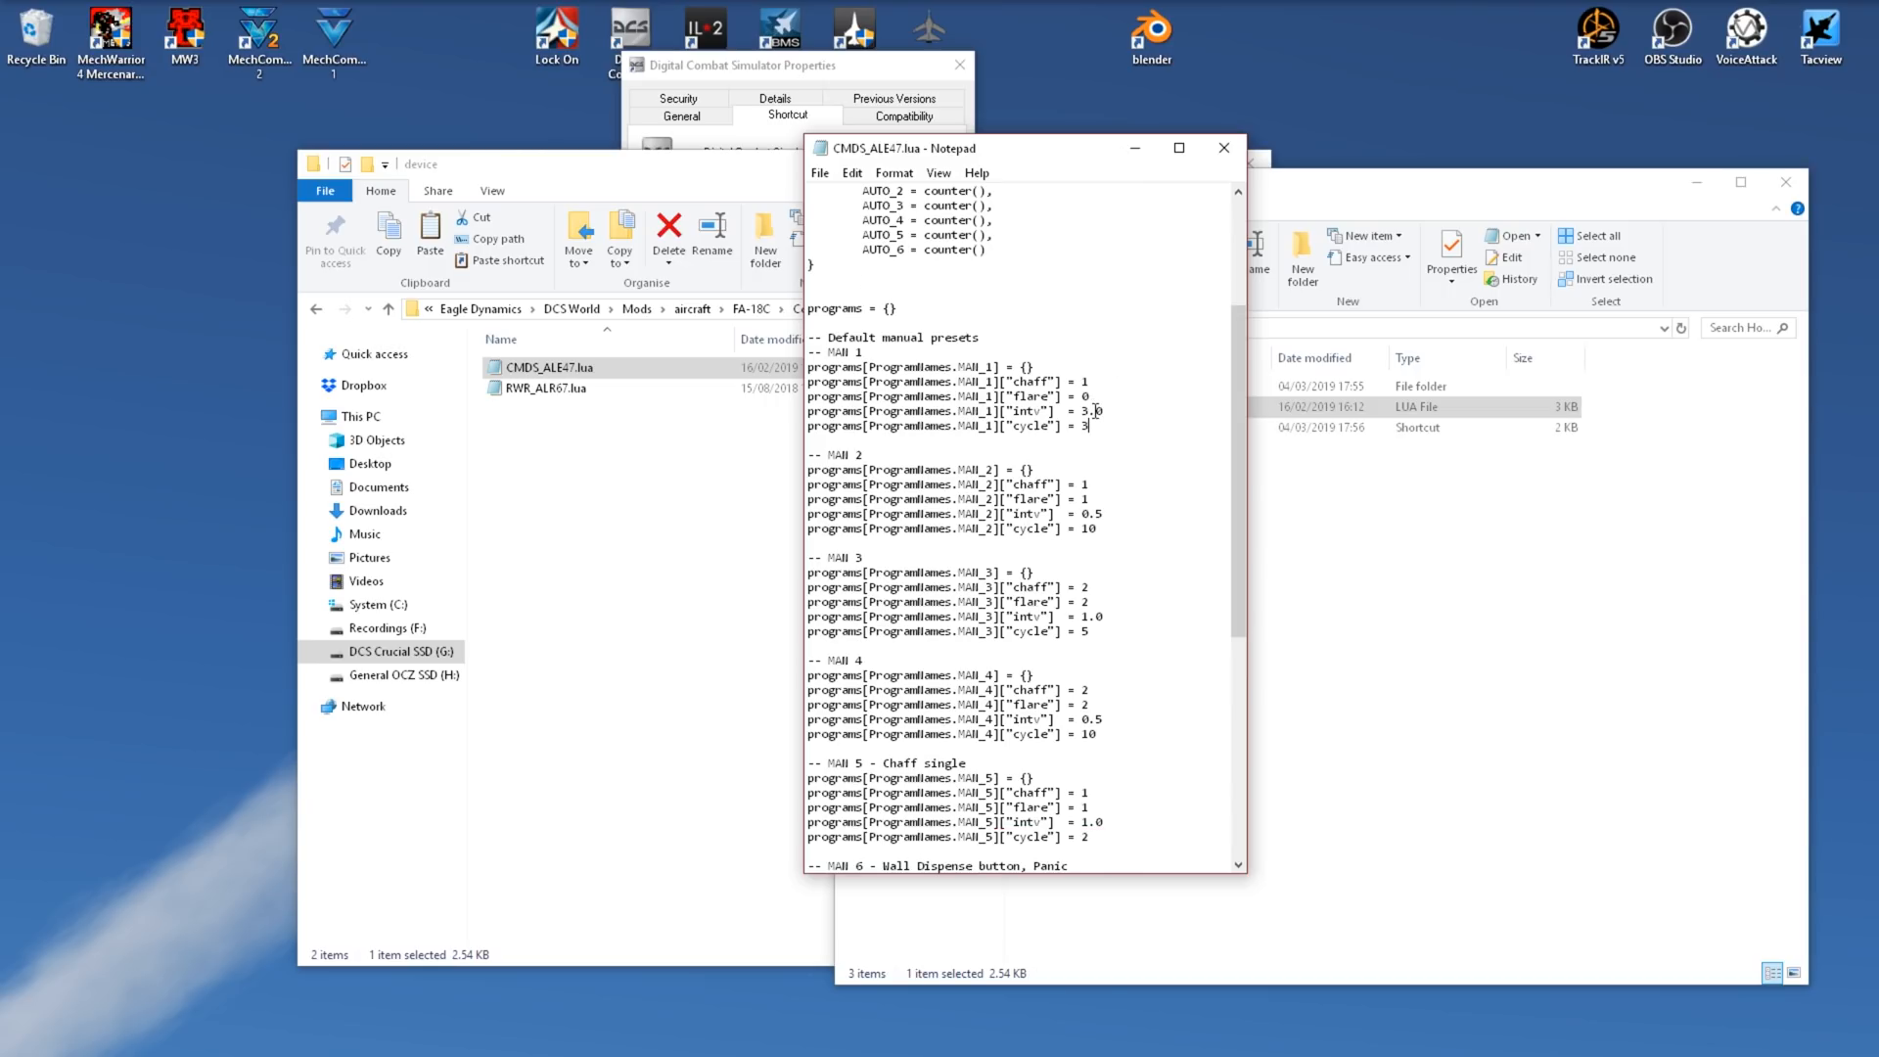
scroll("down", 3)
type("3")
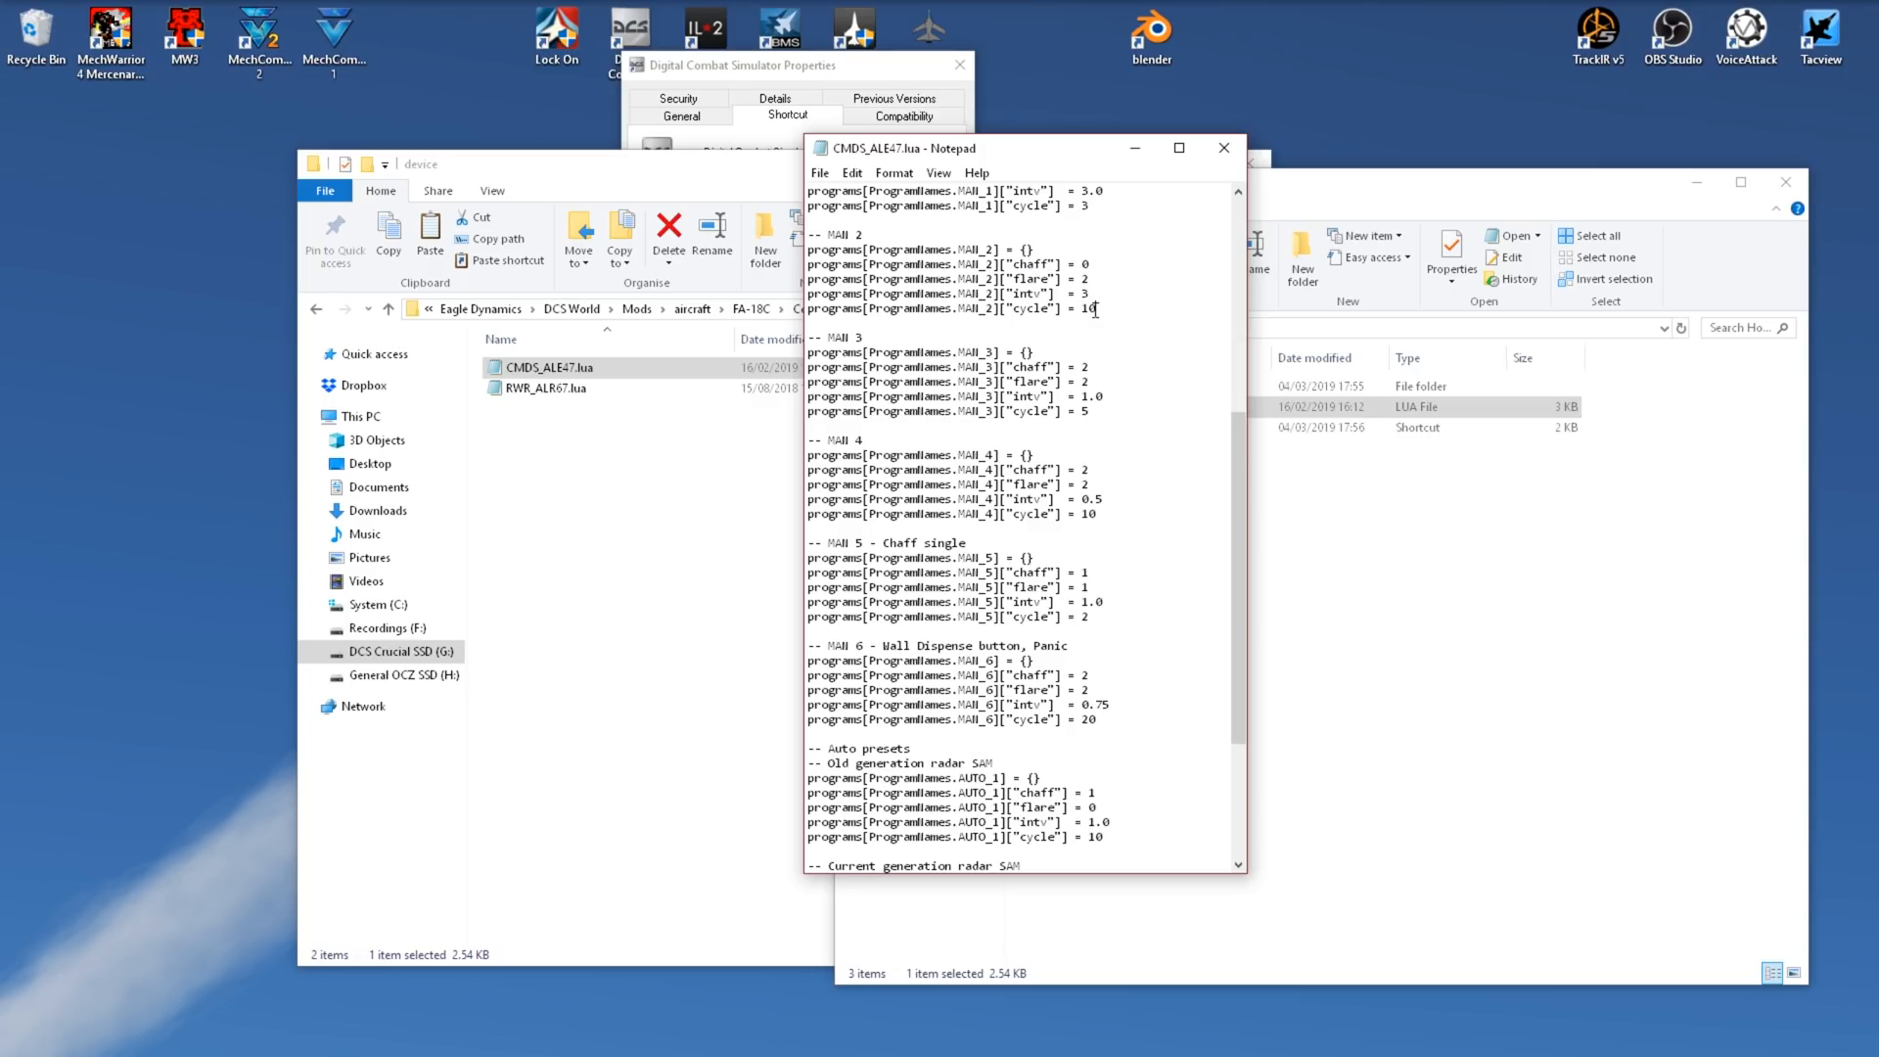
scroll("down", 3)
type("flare")
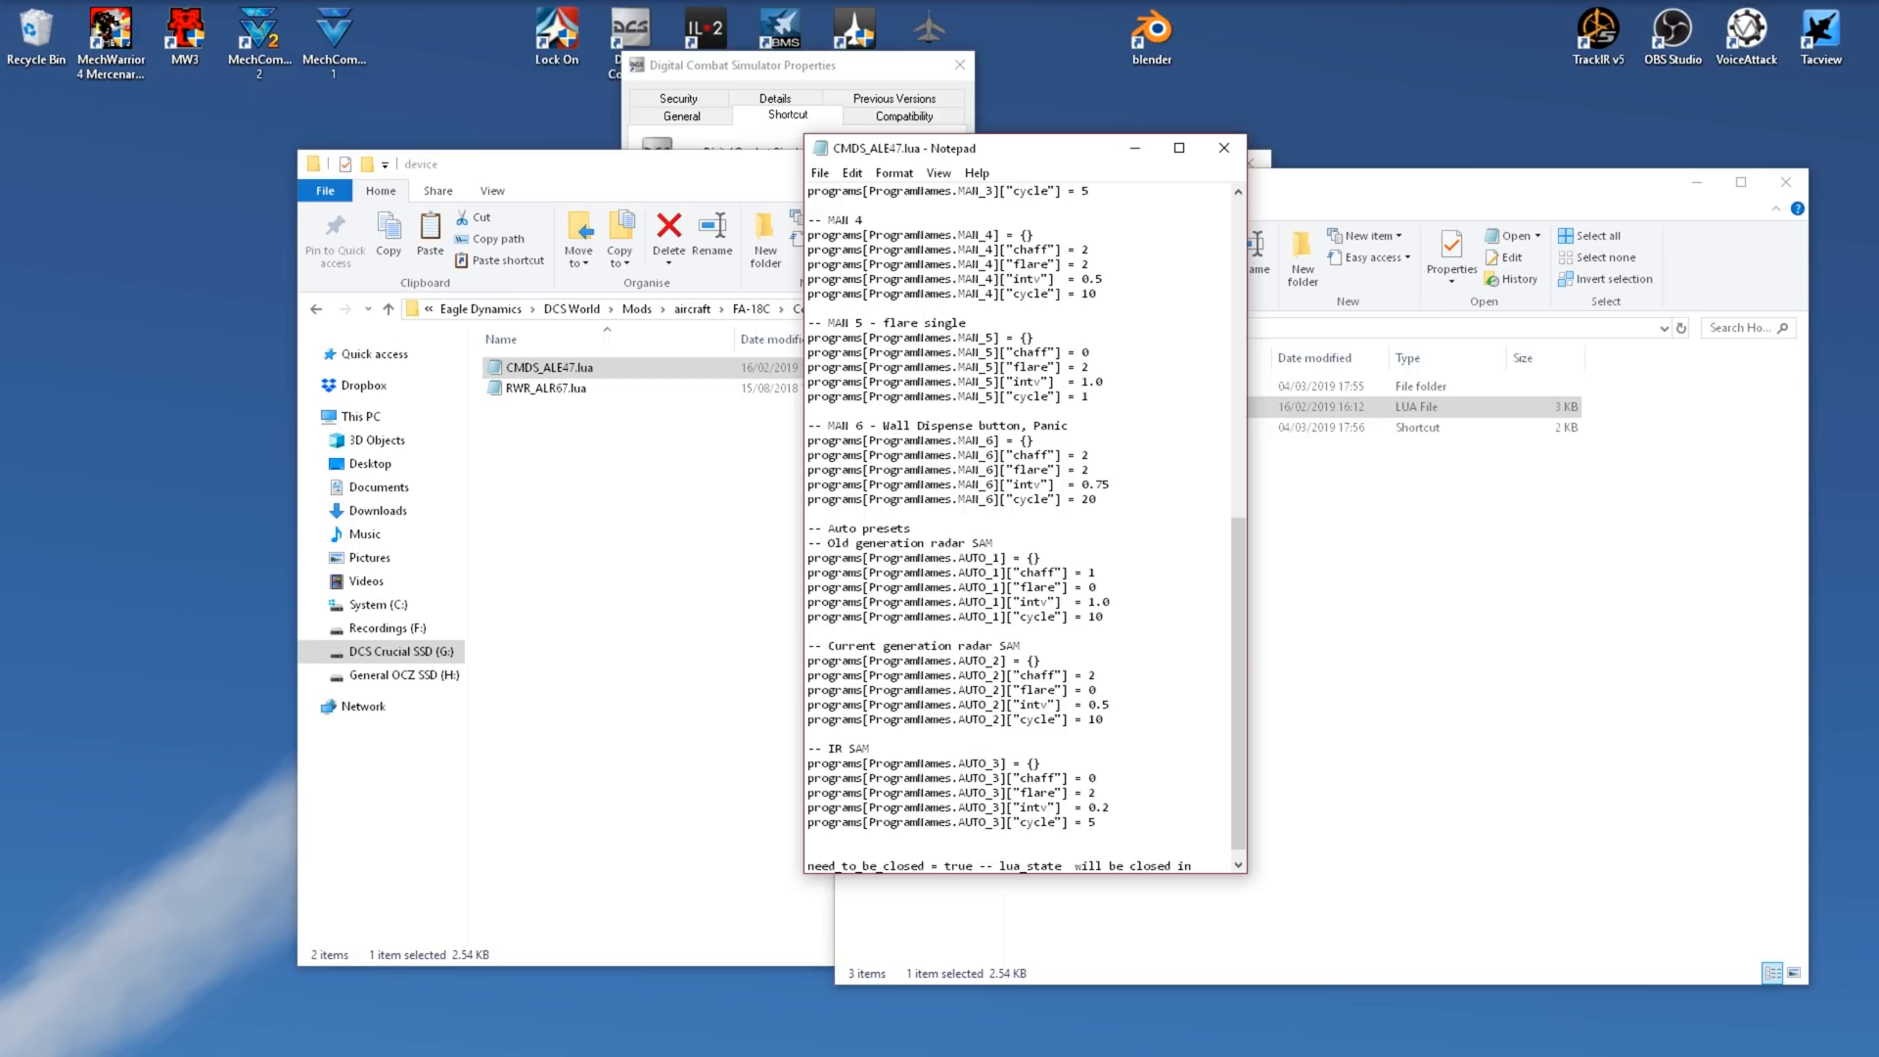
scroll("down", 3)
type("0")
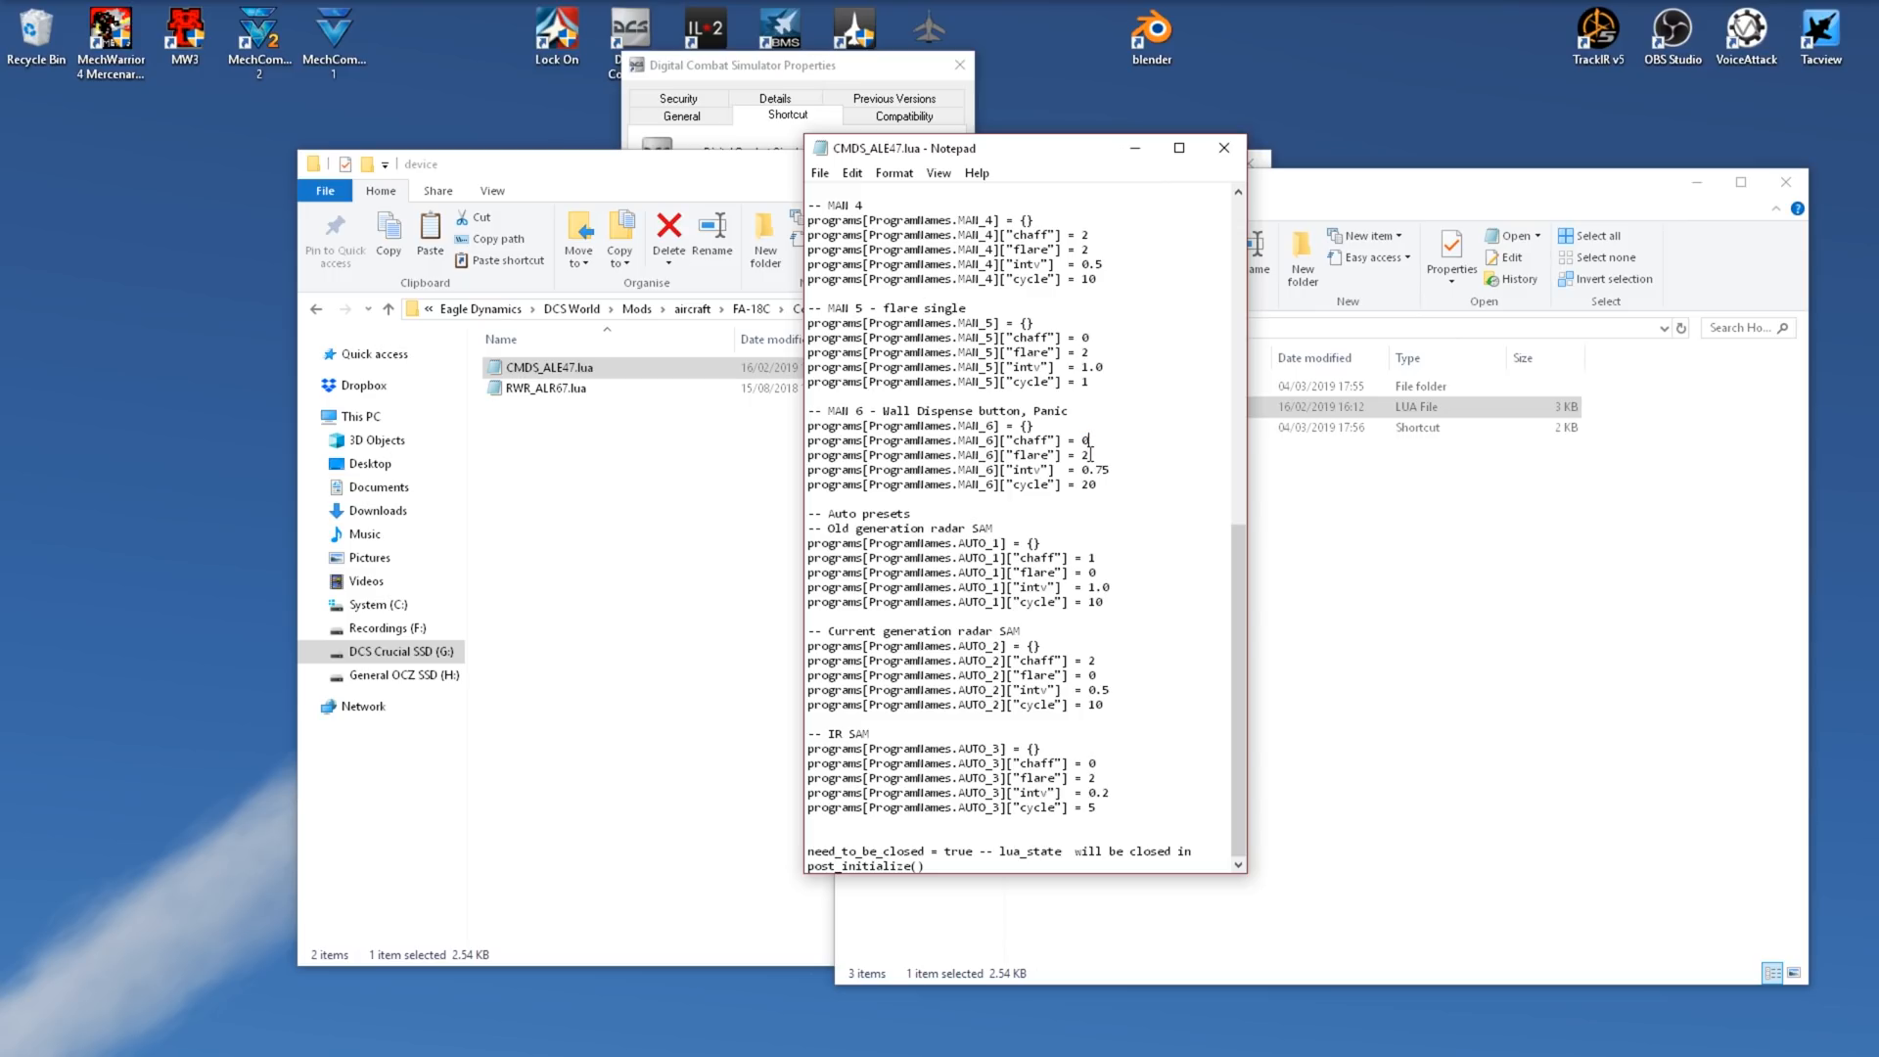
Step: Set the MAN 6 panic program to chaff 0, flare 1, interval 0.1
double_click(1086, 455)
type("1")
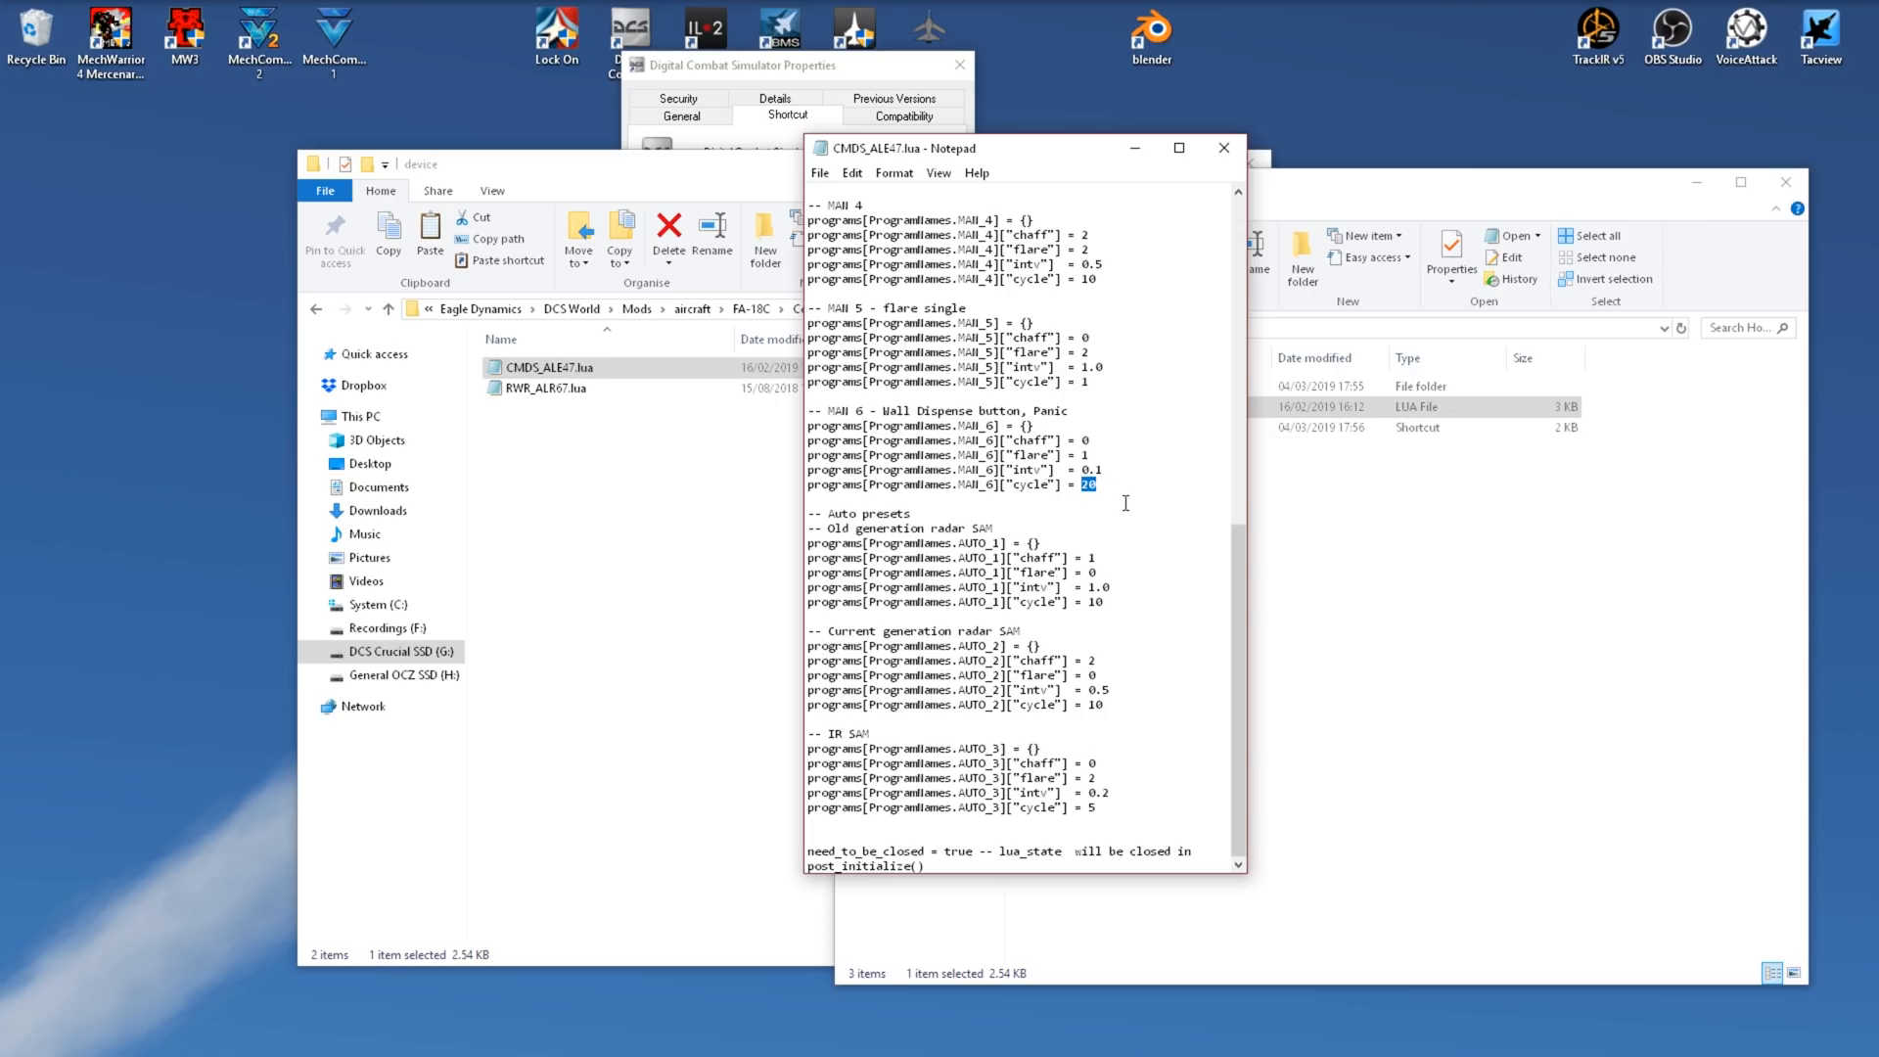
scroll("up", 3)
type("-- THIS FILE HAS BEEN EDITED")
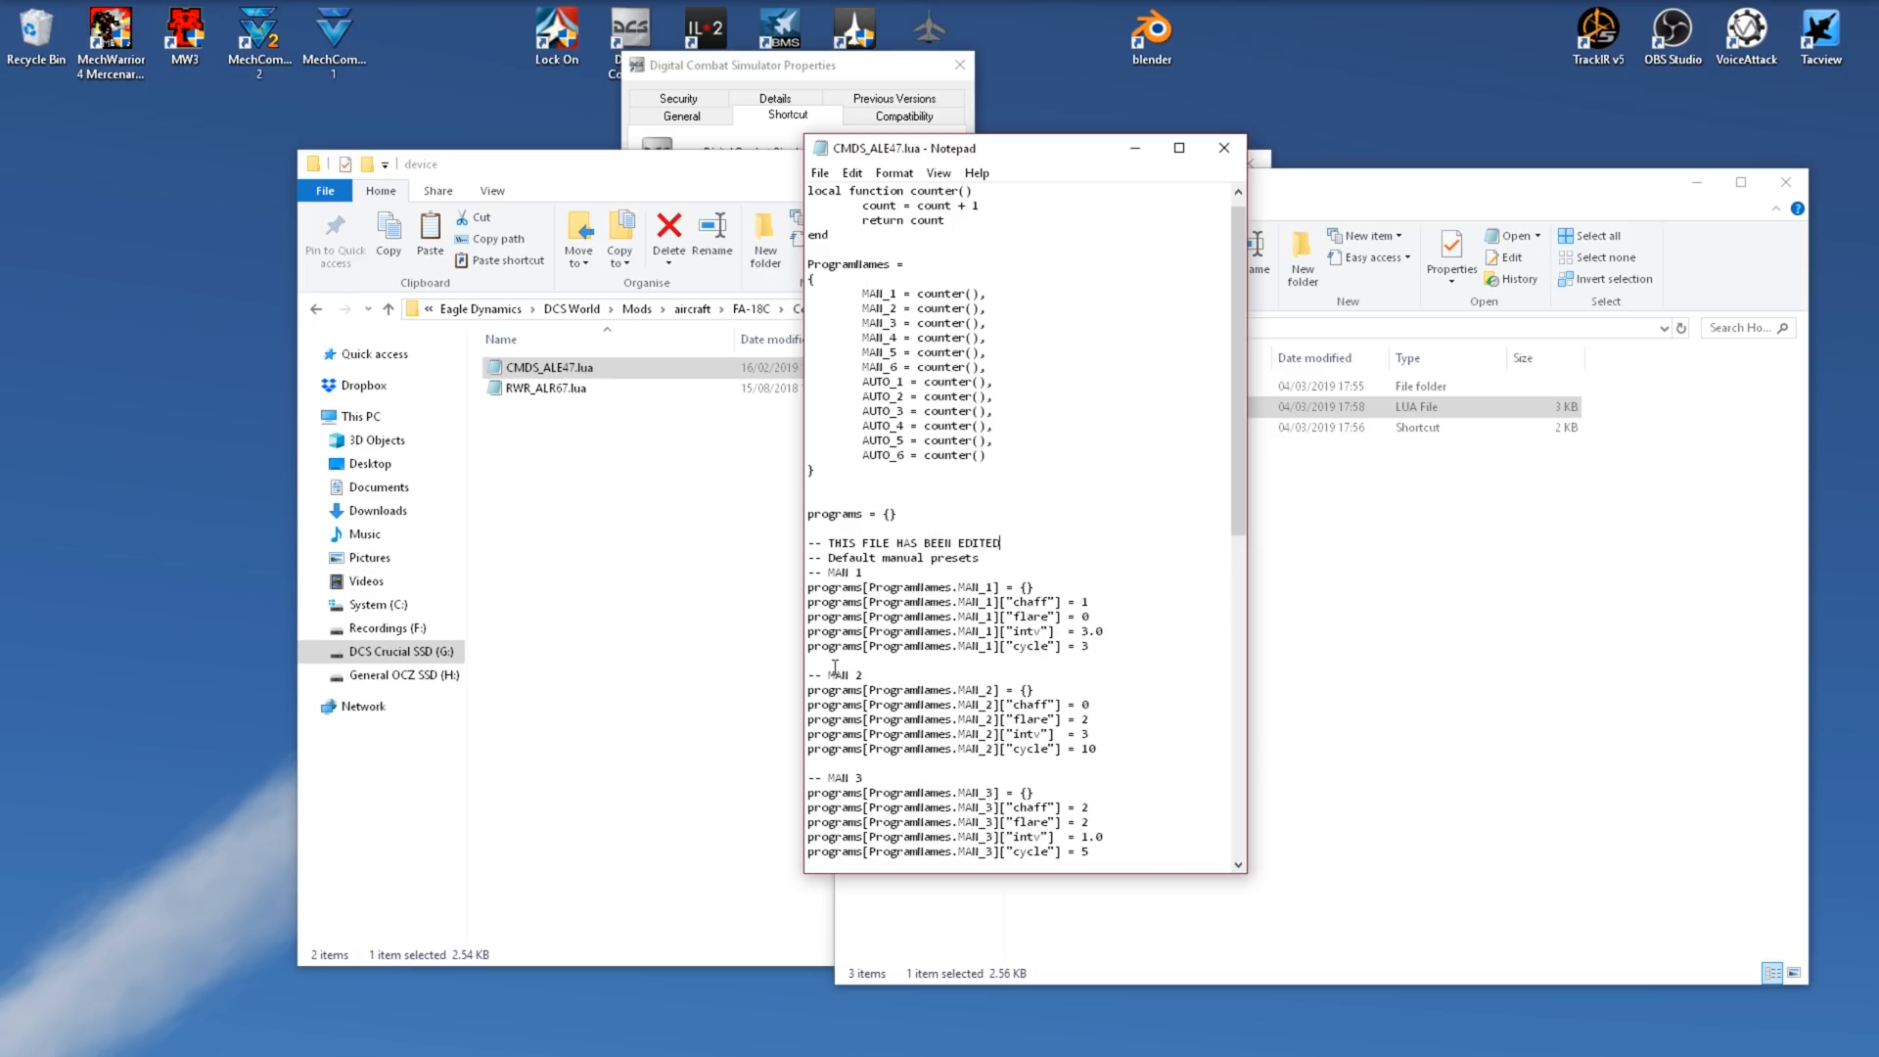
Step: Add a 'THIS FILE HAS BEEN EDITED' comment above the presets, save and close Notepad
left_click(1224, 148)
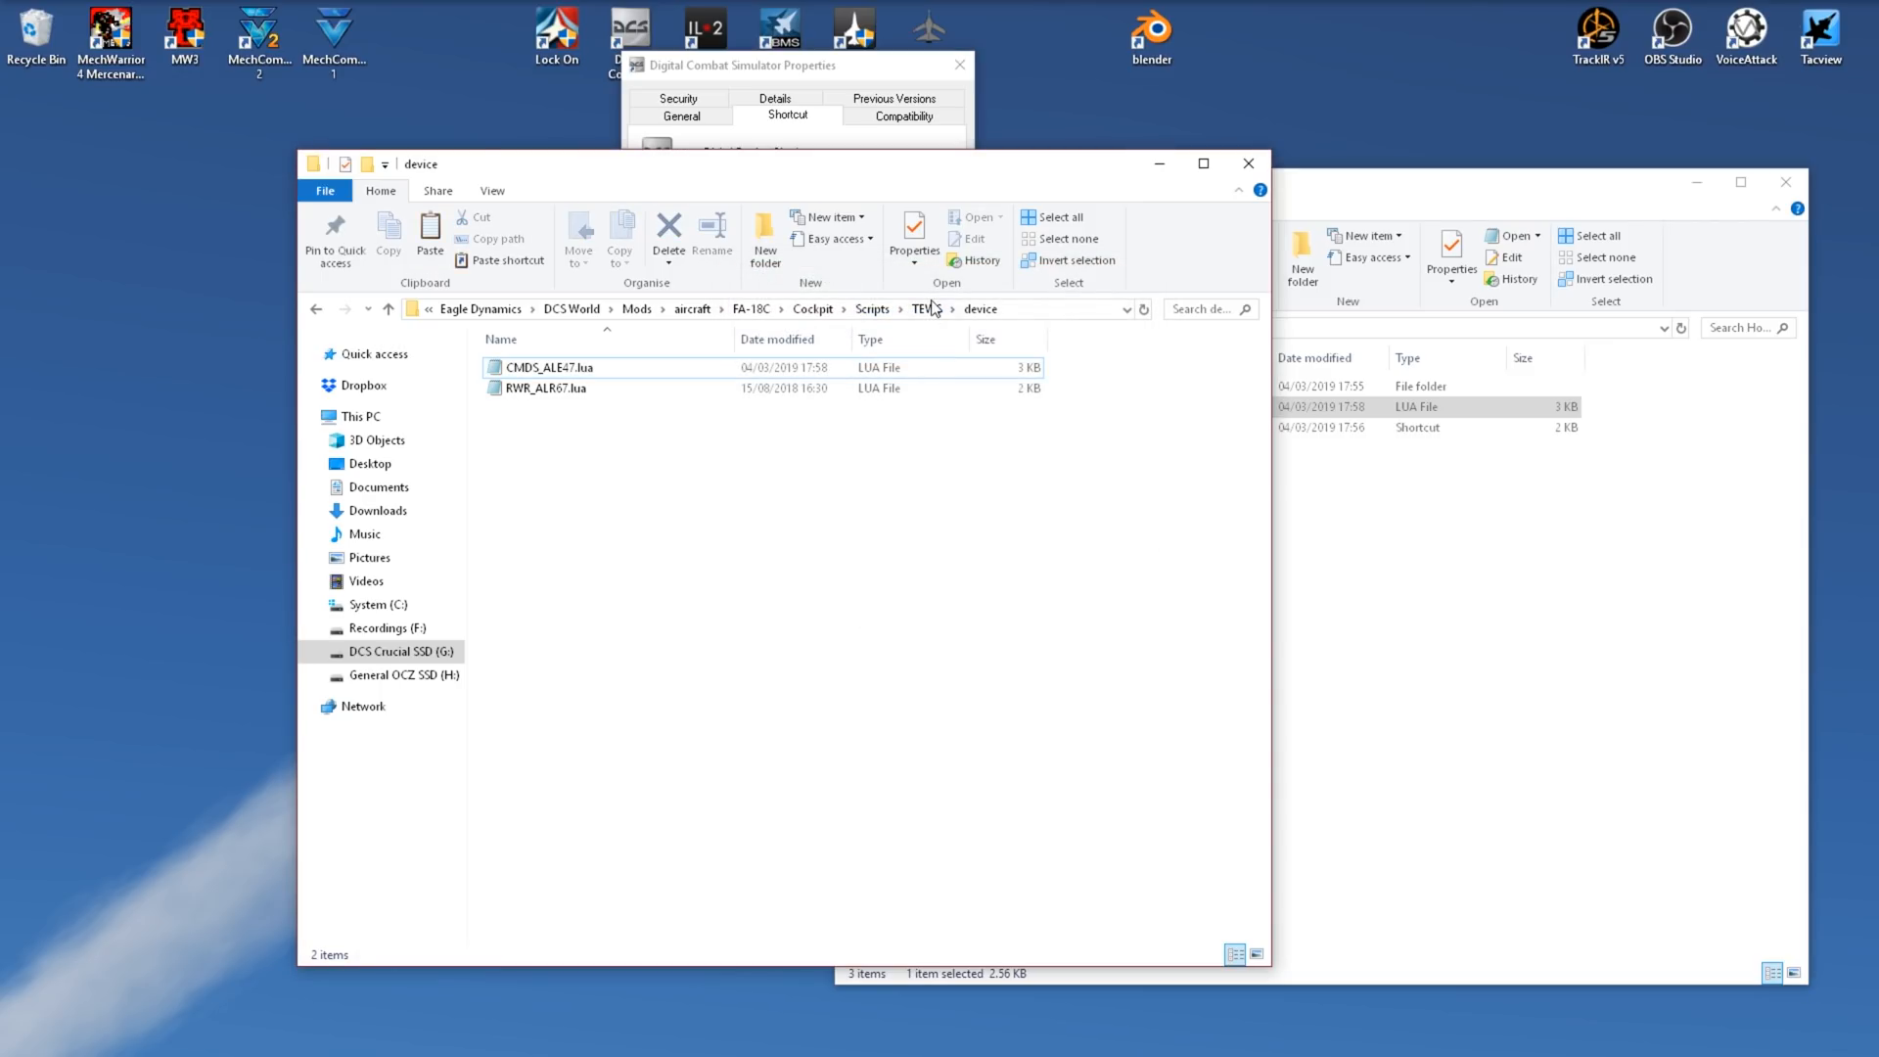
Step: Check the edited CMDS_ALE47.lua, then replace the device folder's copy with it
double_click(554, 367)
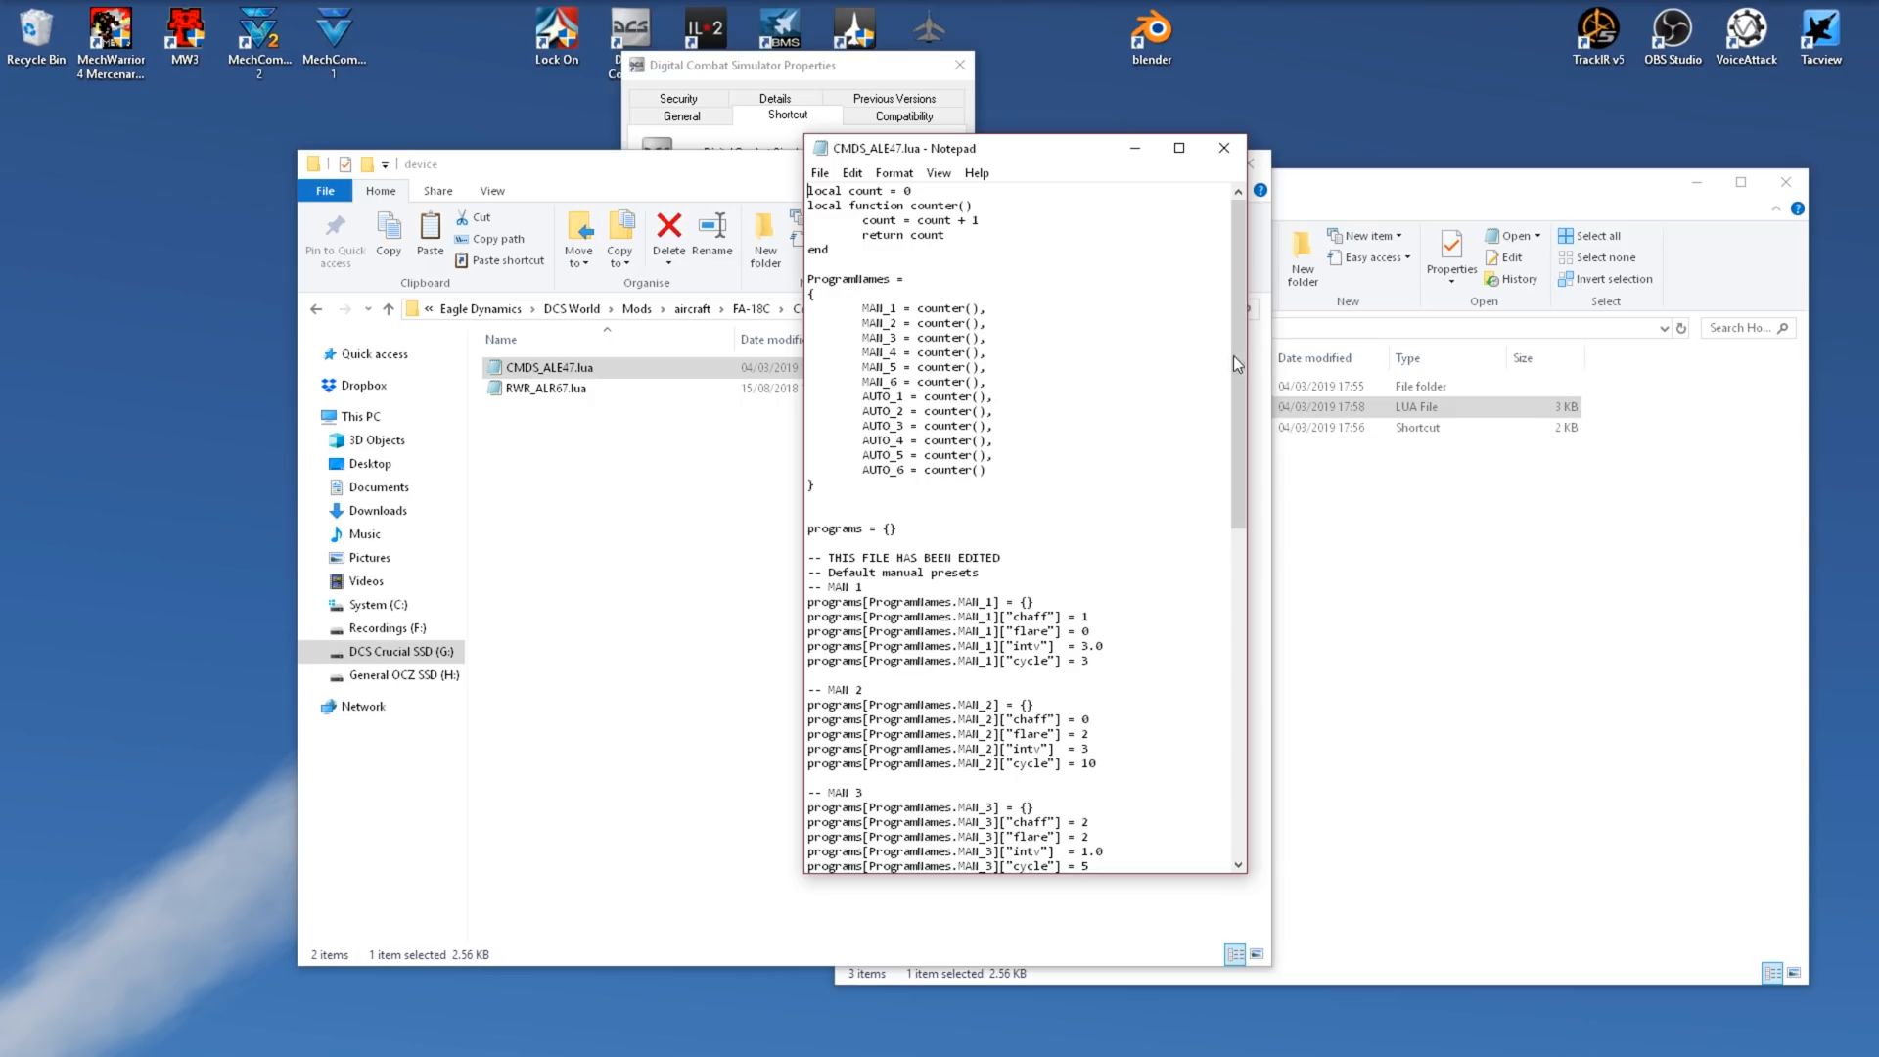
scroll("down", 3)
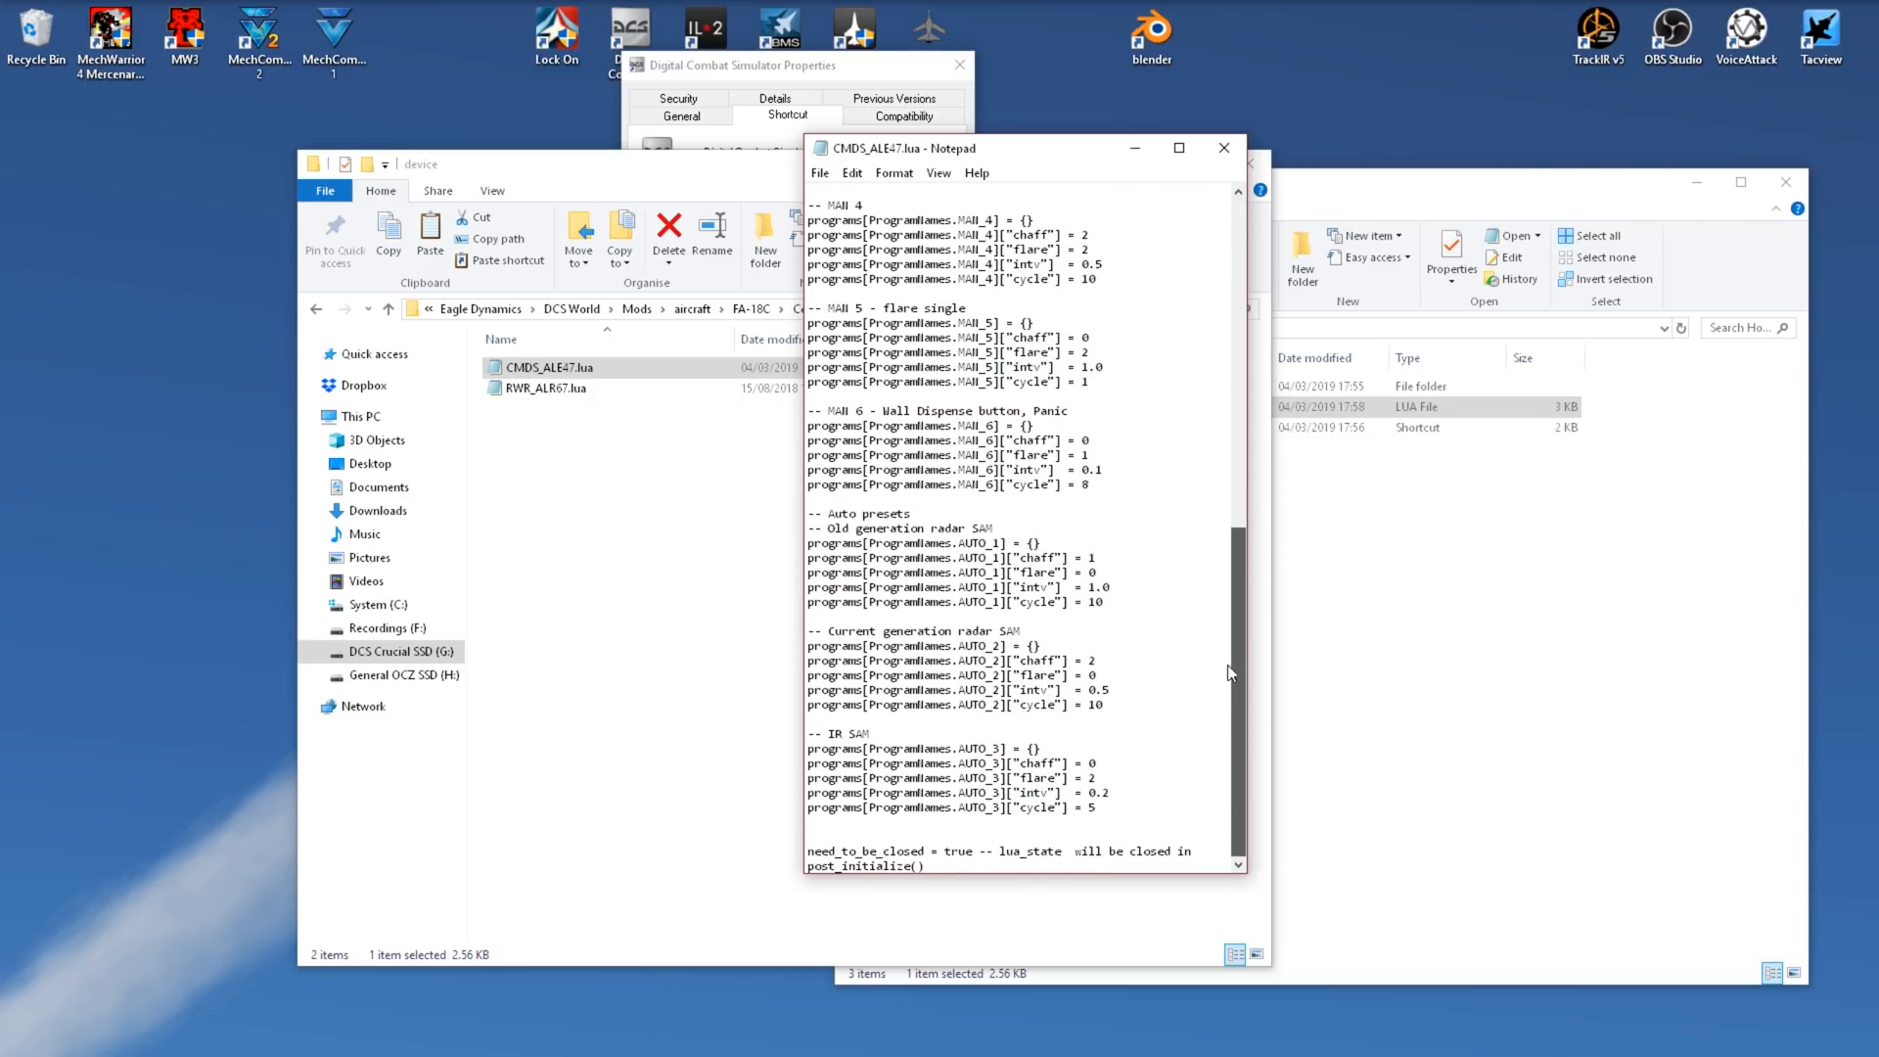
left_click(1225, 148)
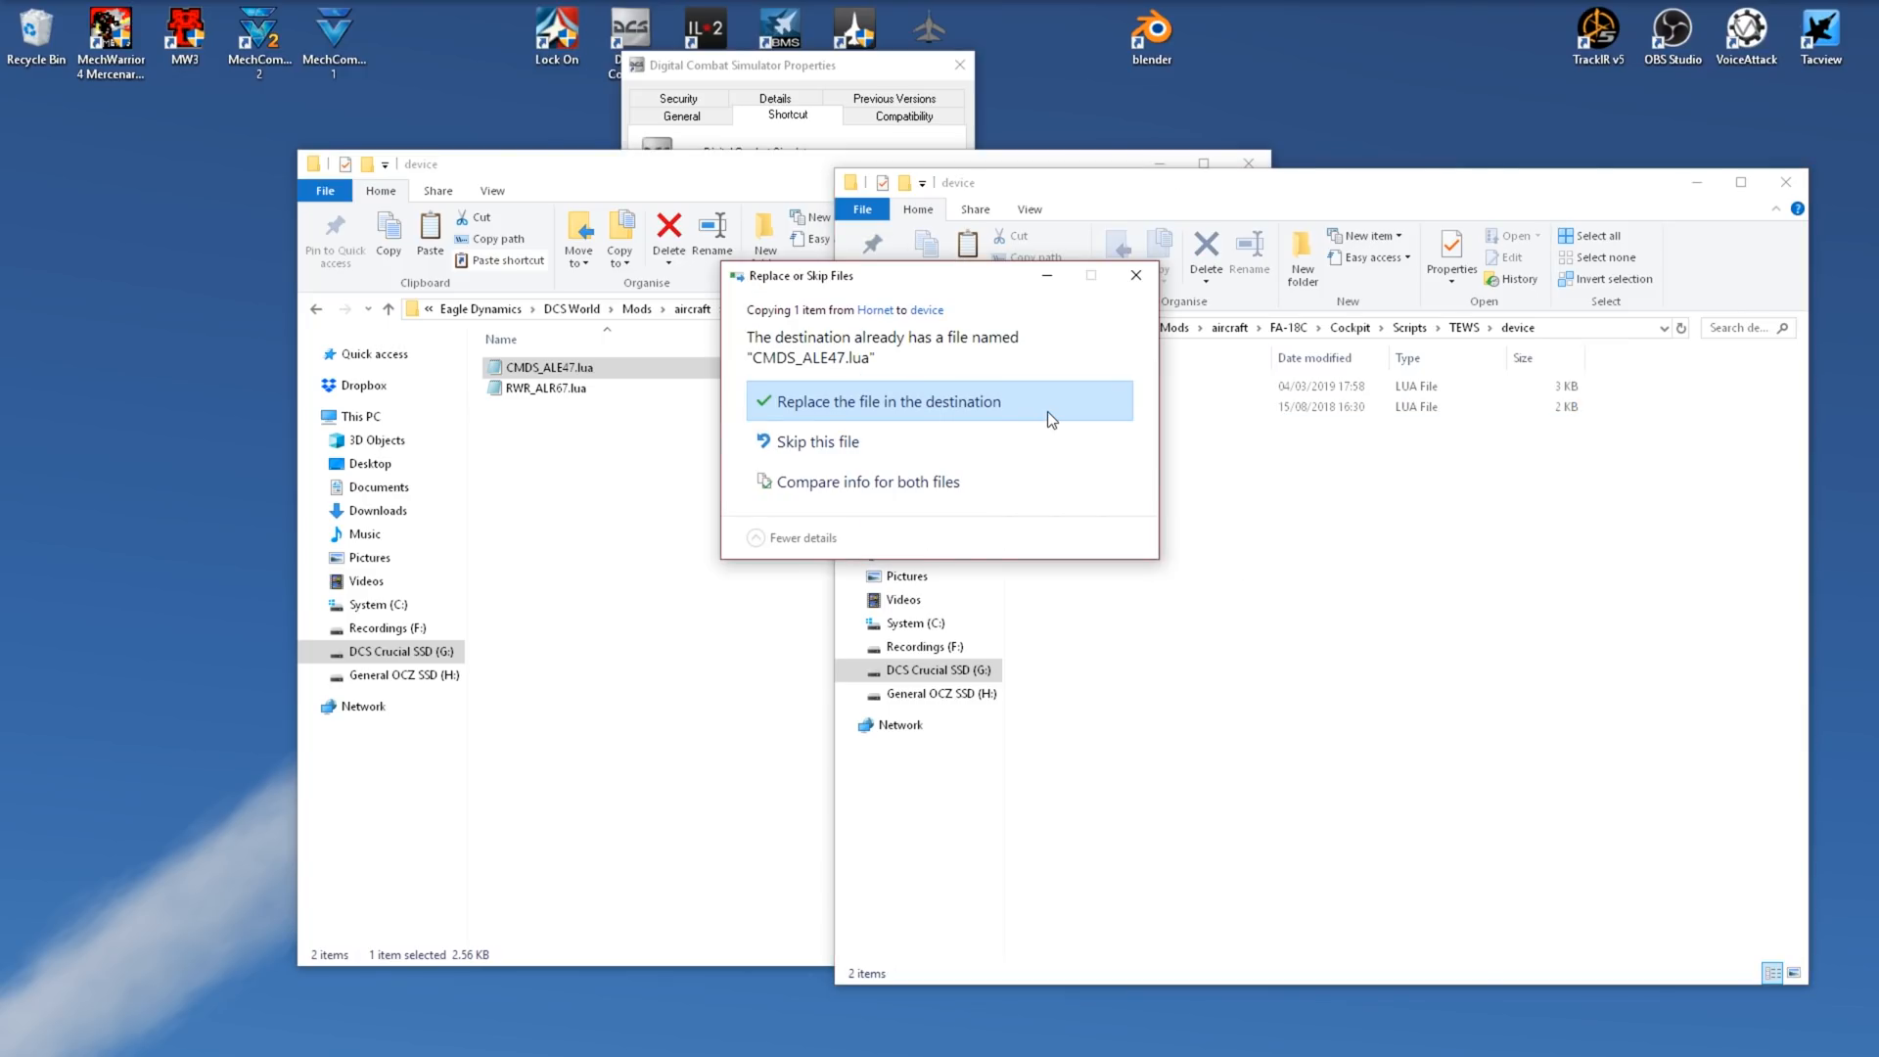
left_click(892, 401)
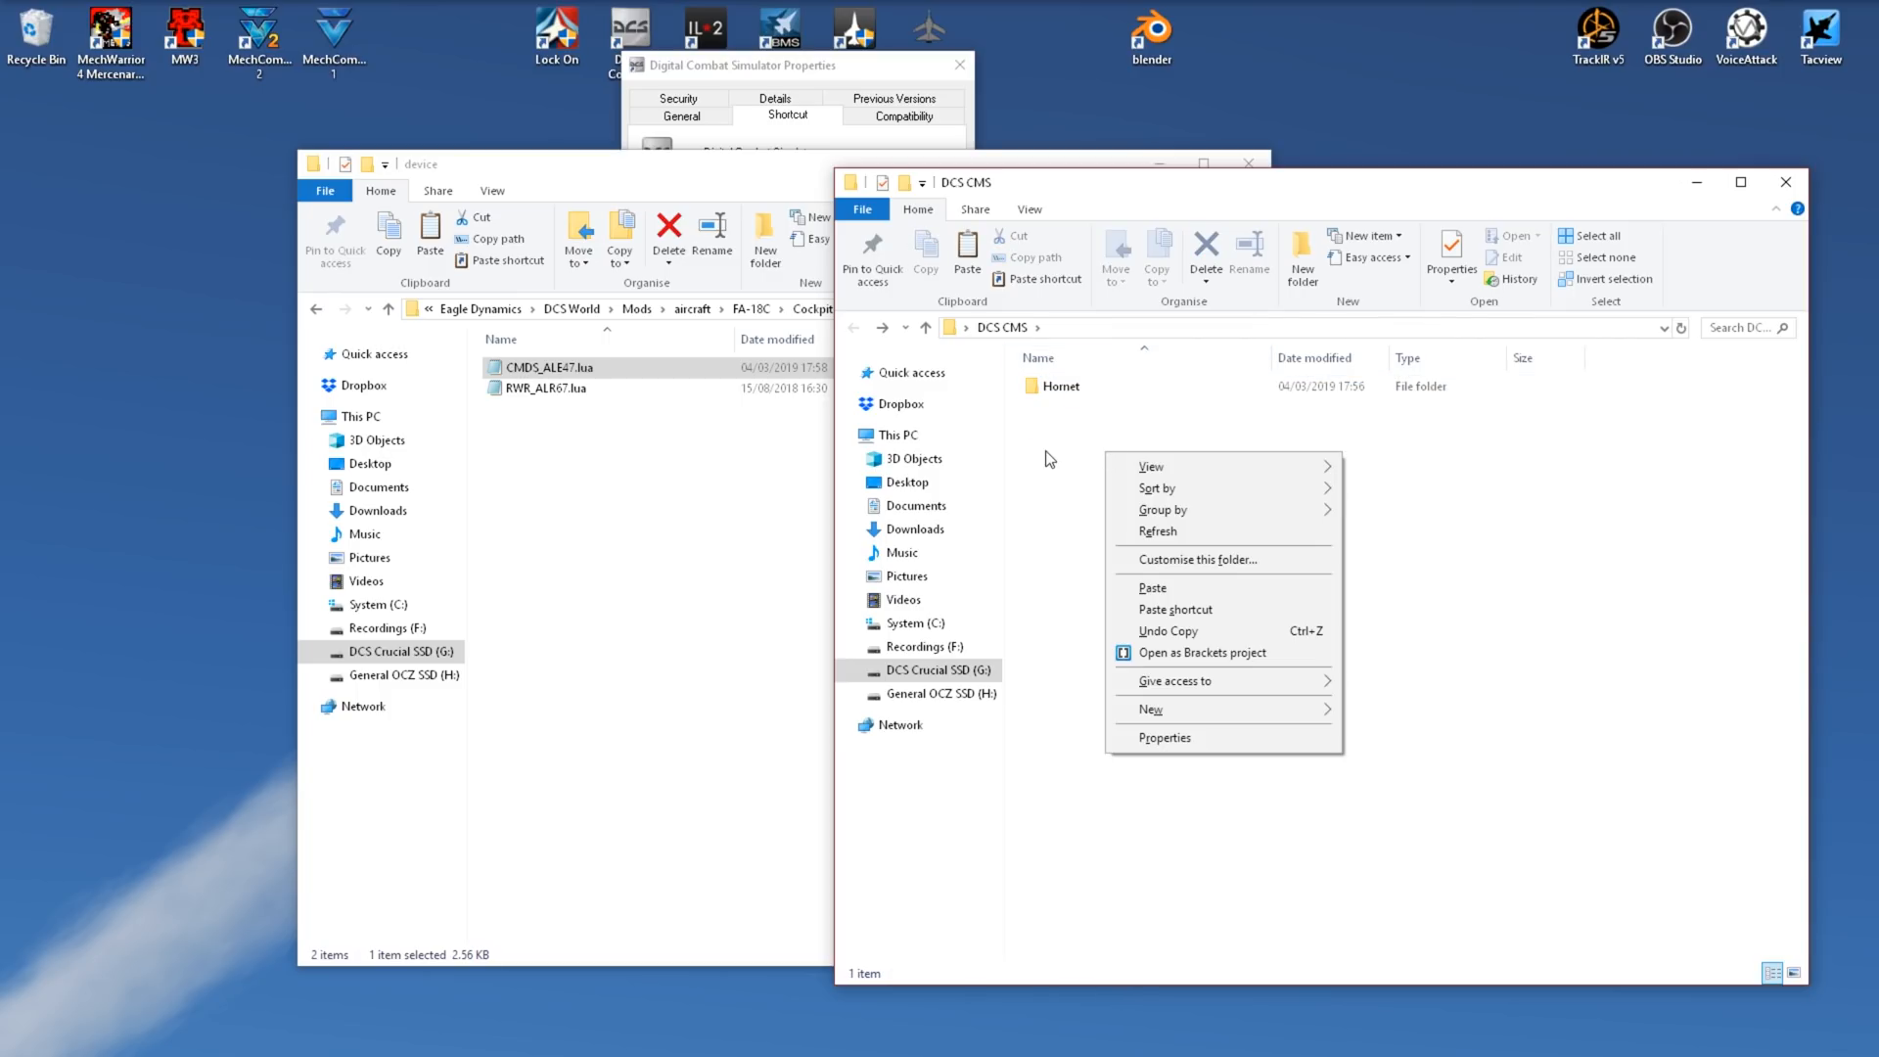
Step: Navigate the right Explorer window back to the DCS CMS folder
left_click(1151, 710)
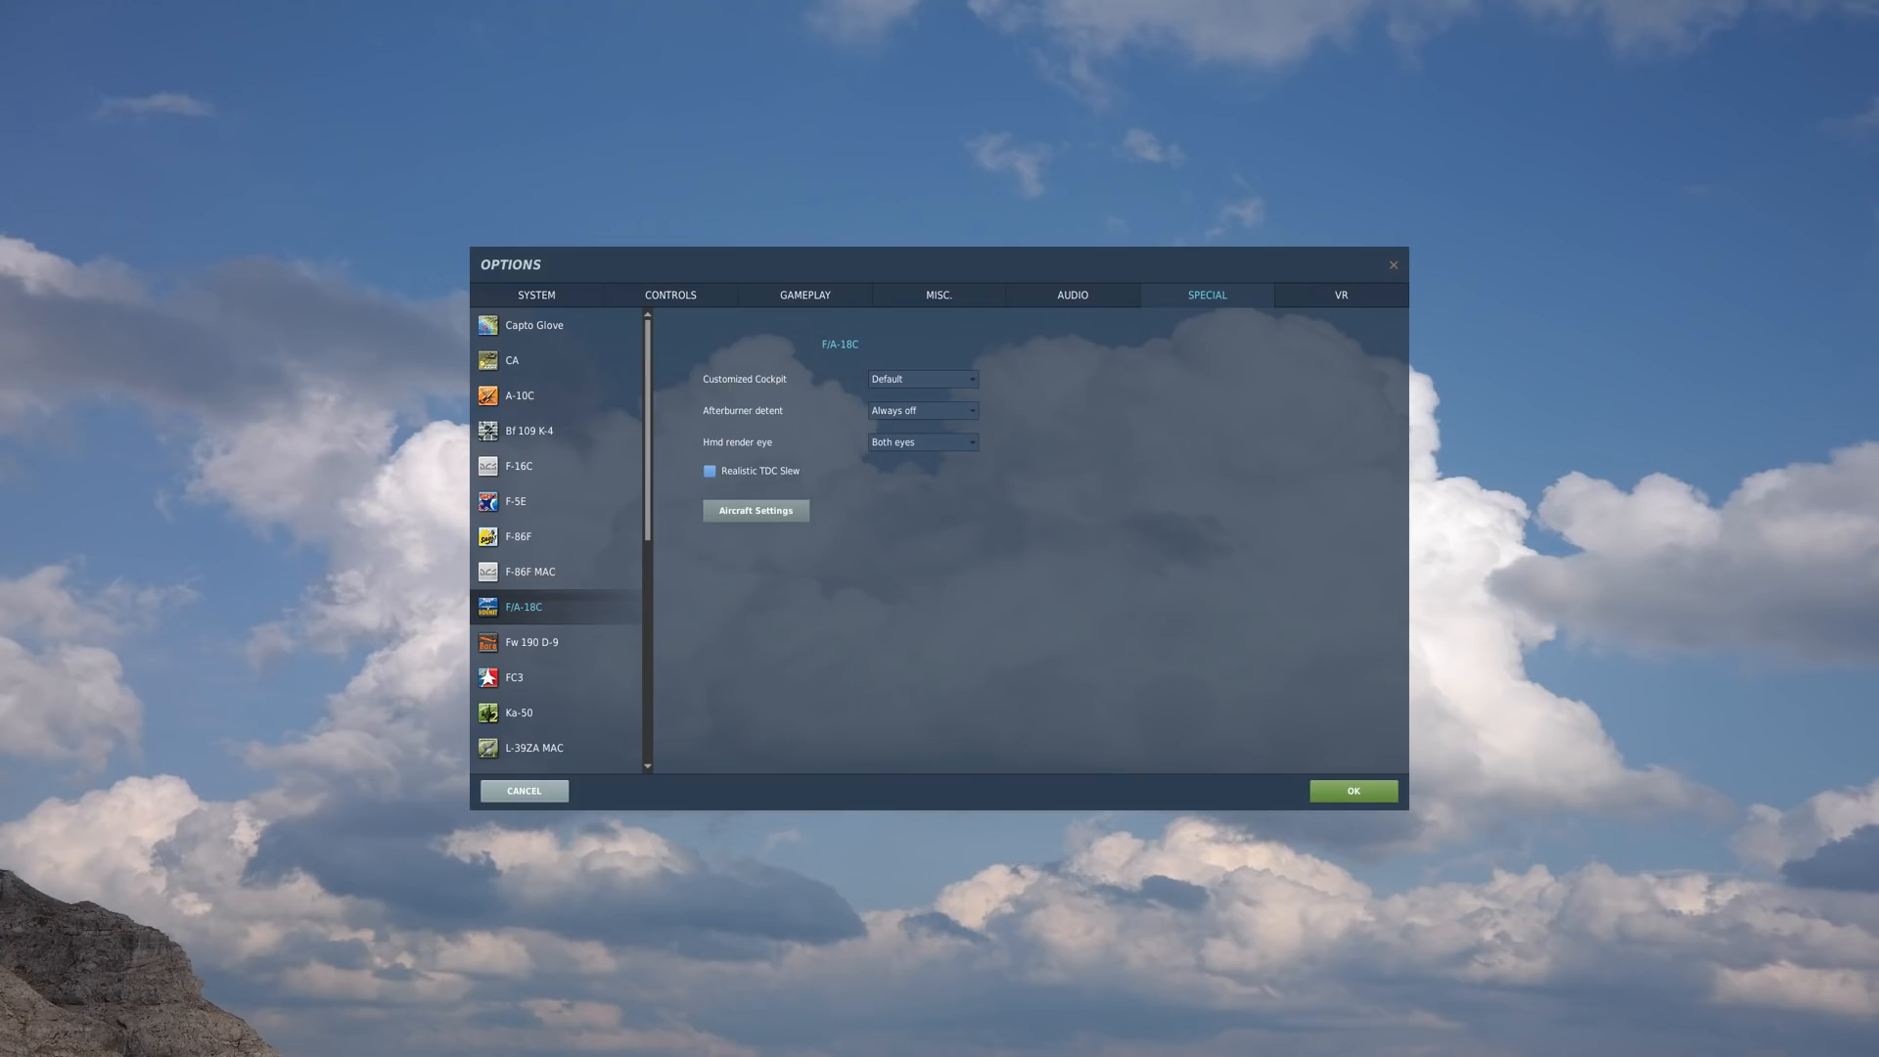
Step: Open the F/A-18C Aircraft Settings and show its Volume Panel values
left_click(756, 510)
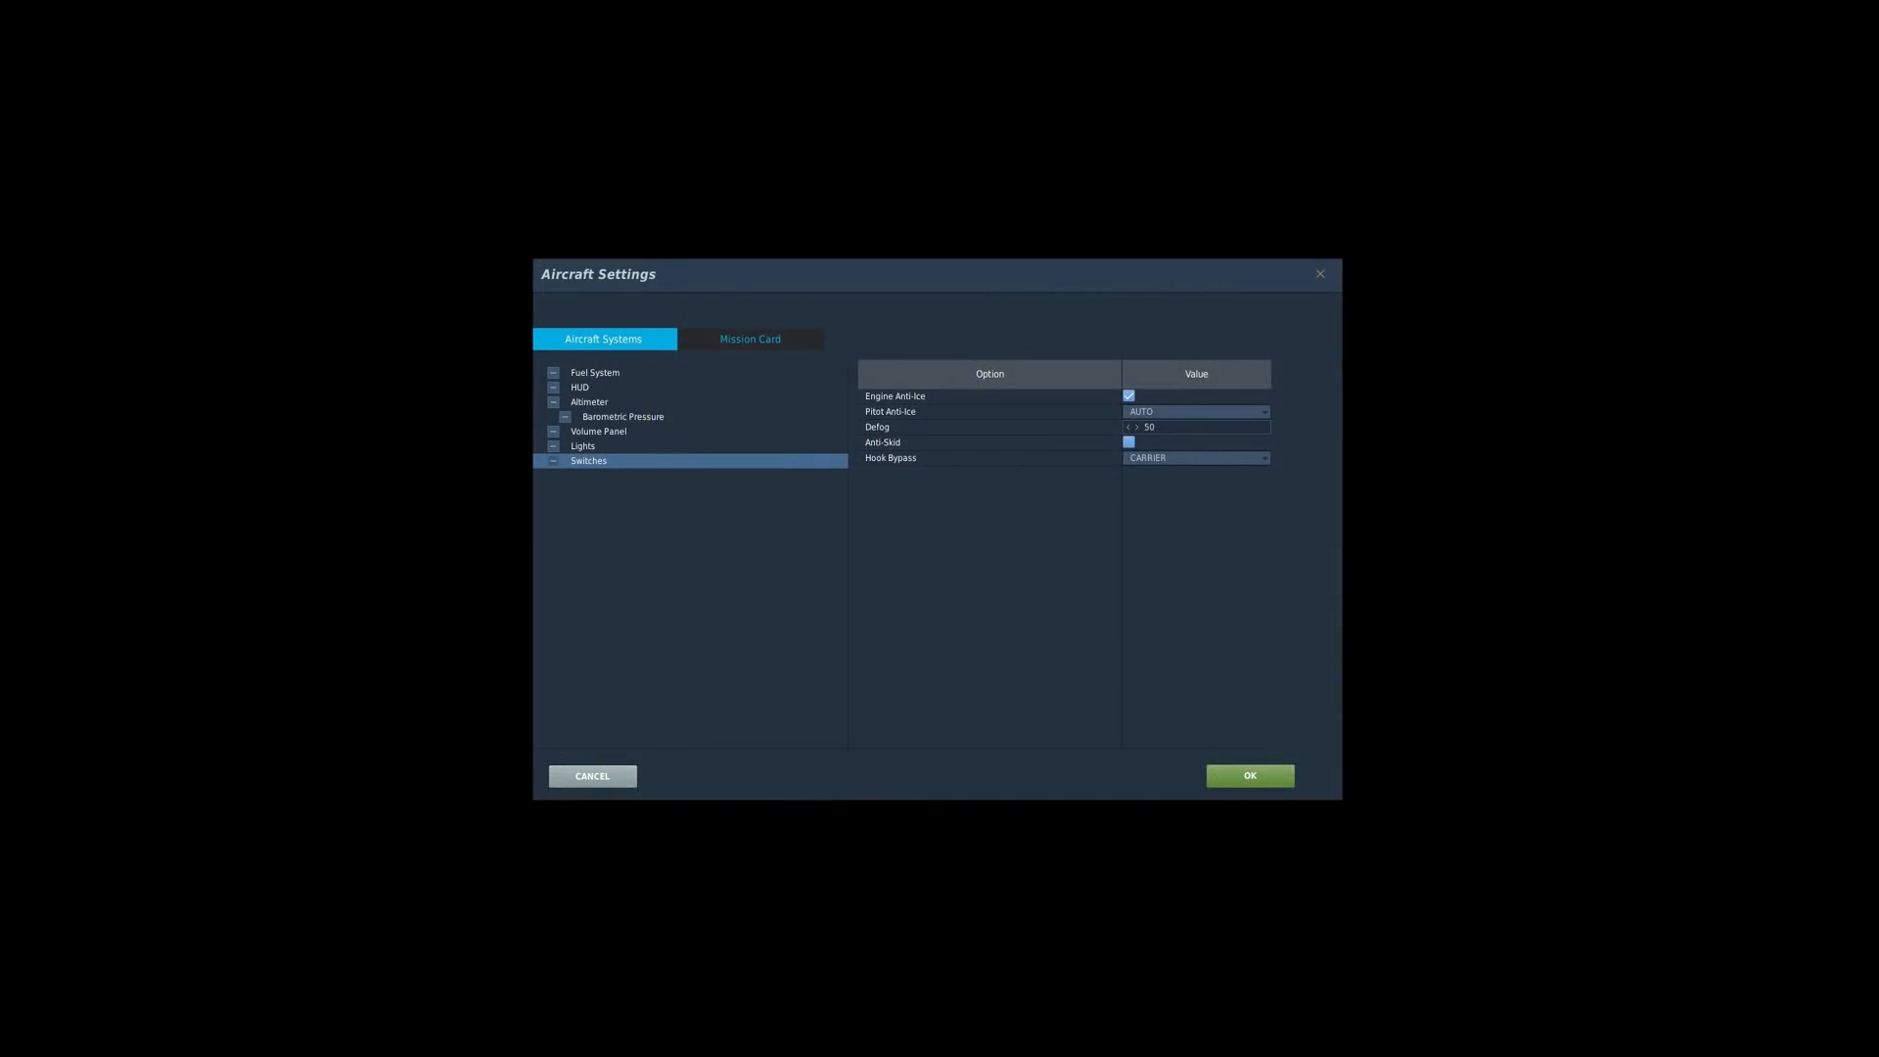
left_click(598, 431)
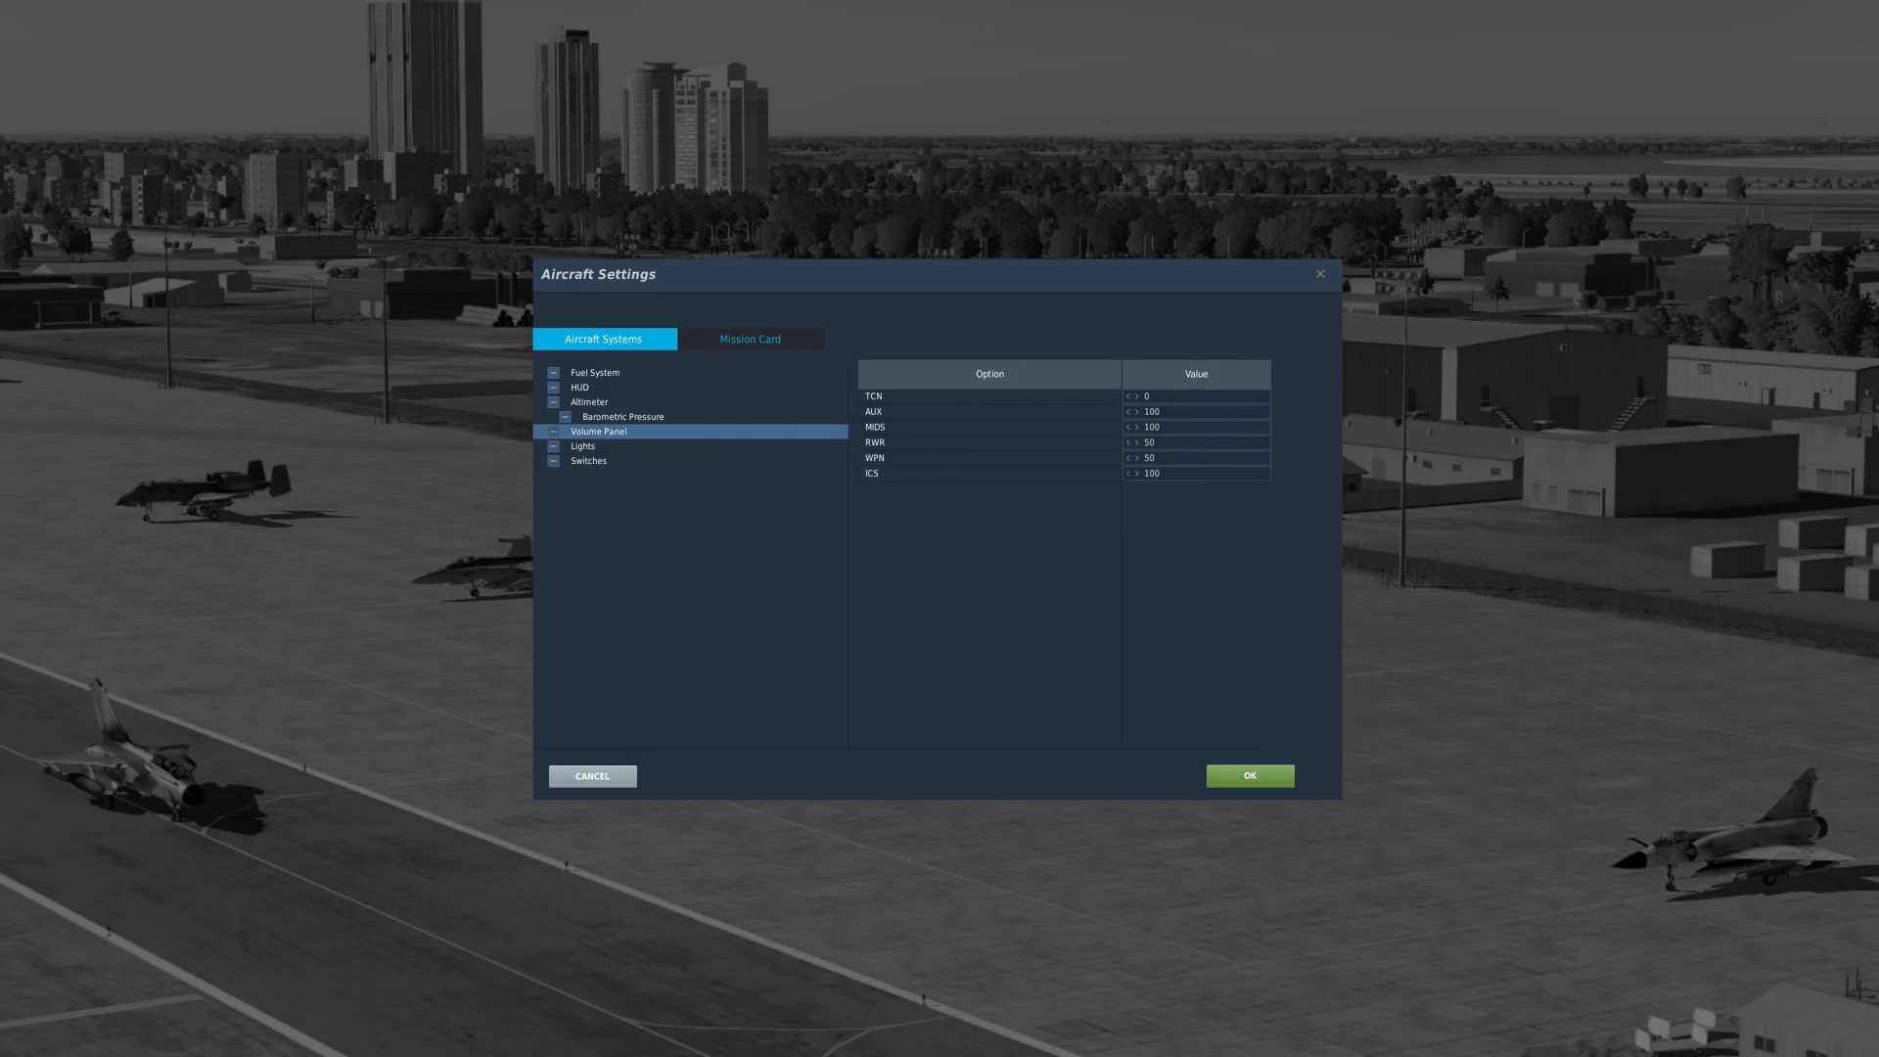